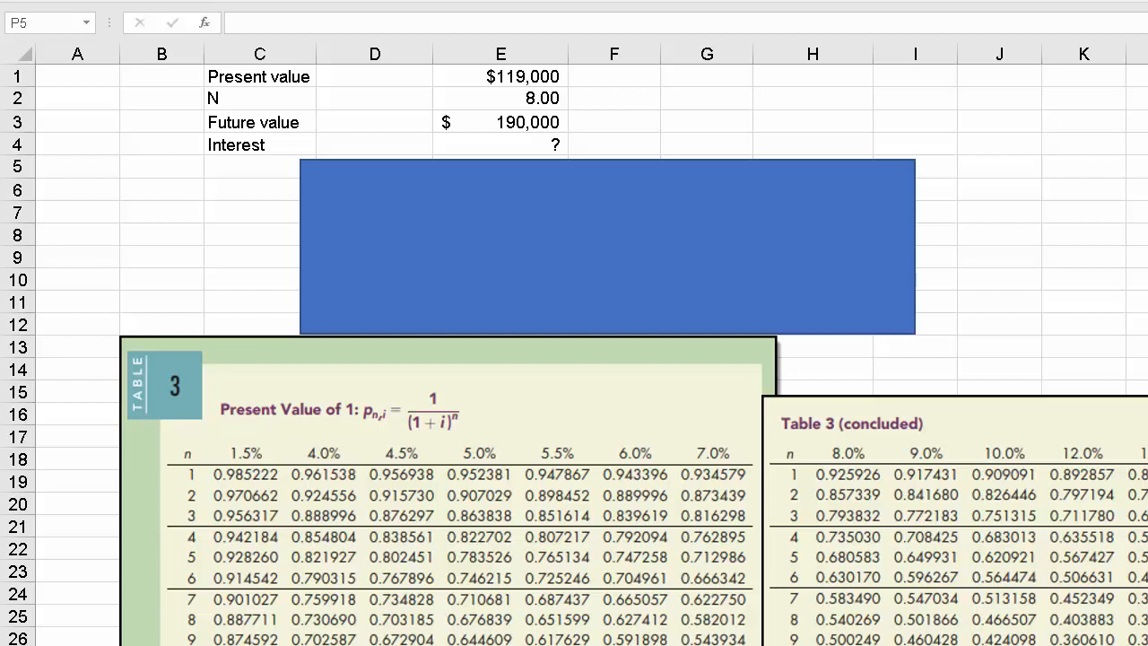
mouse_move(399, 426)
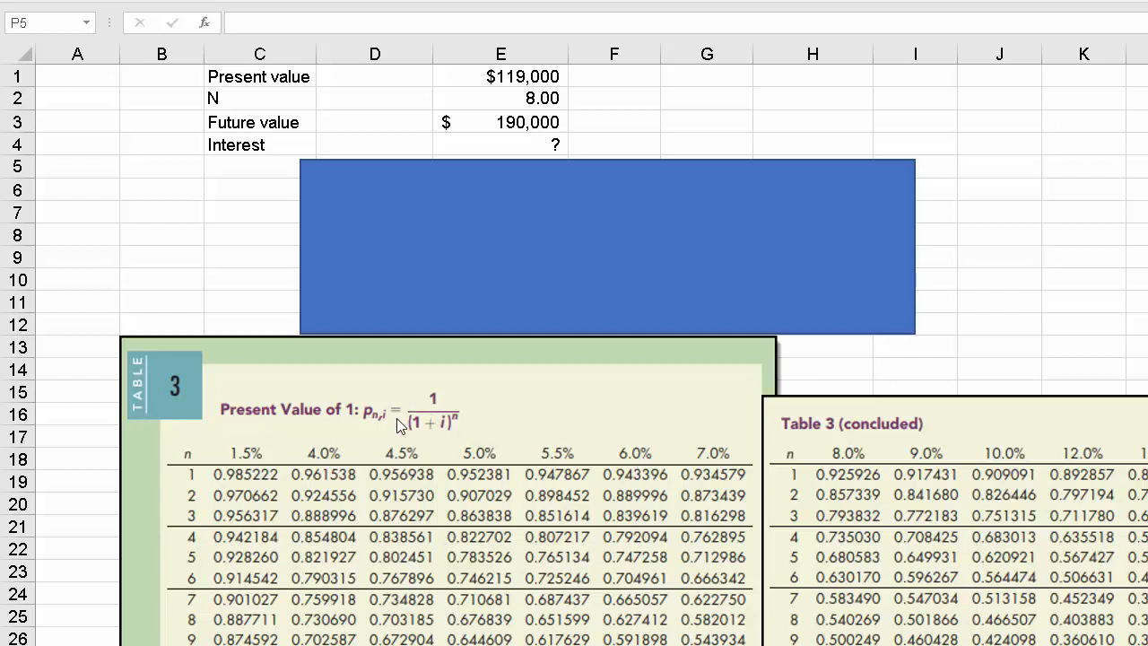
mouse_move(475, 435)
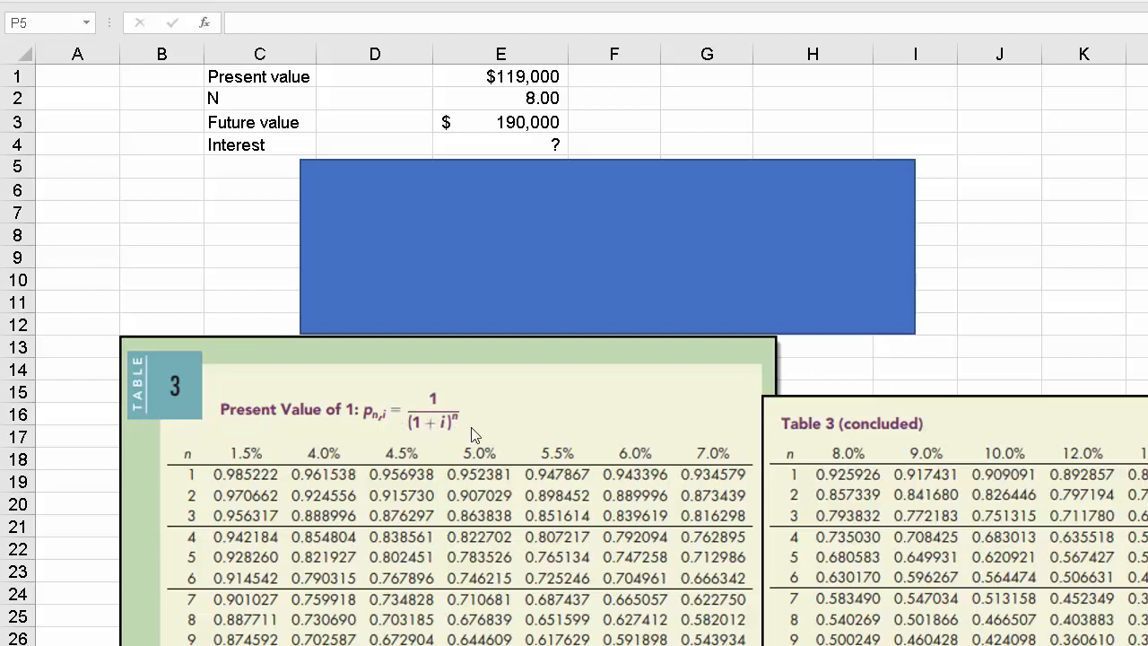
mouse_move(507, 430)
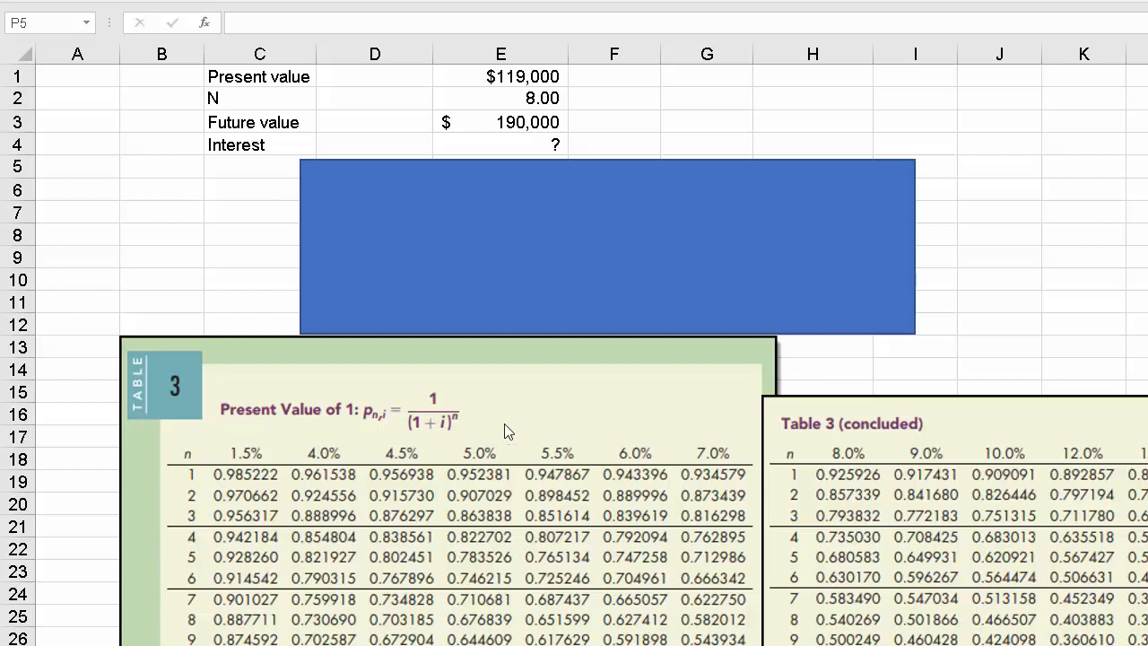
mouse_move(524, 422)
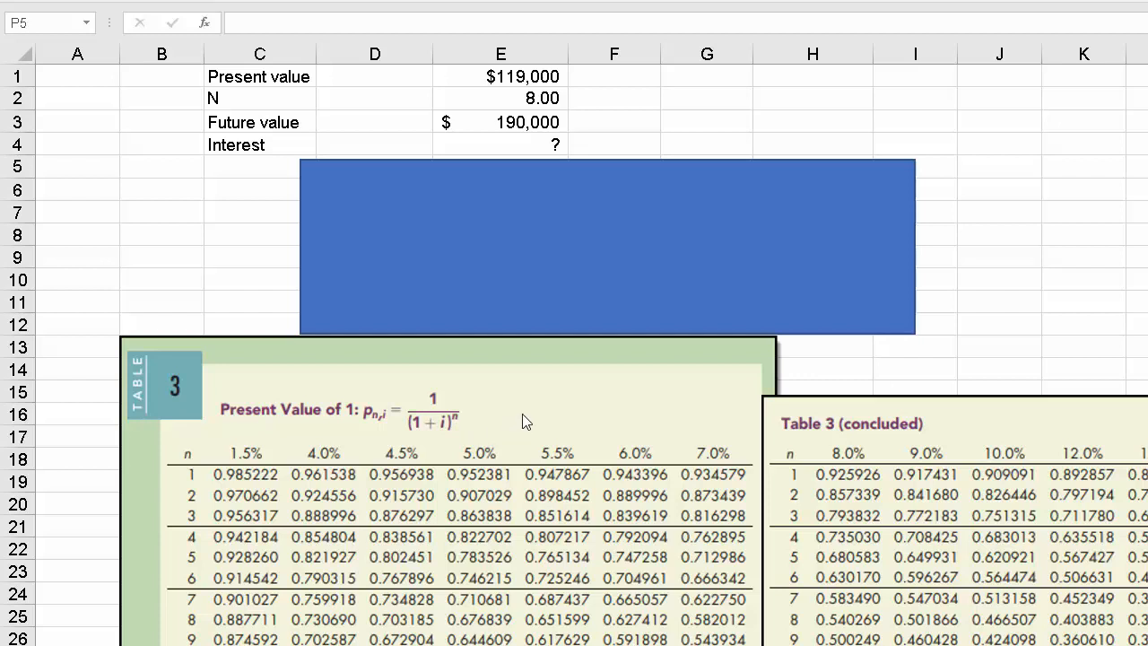
mouse_move(680, 491)
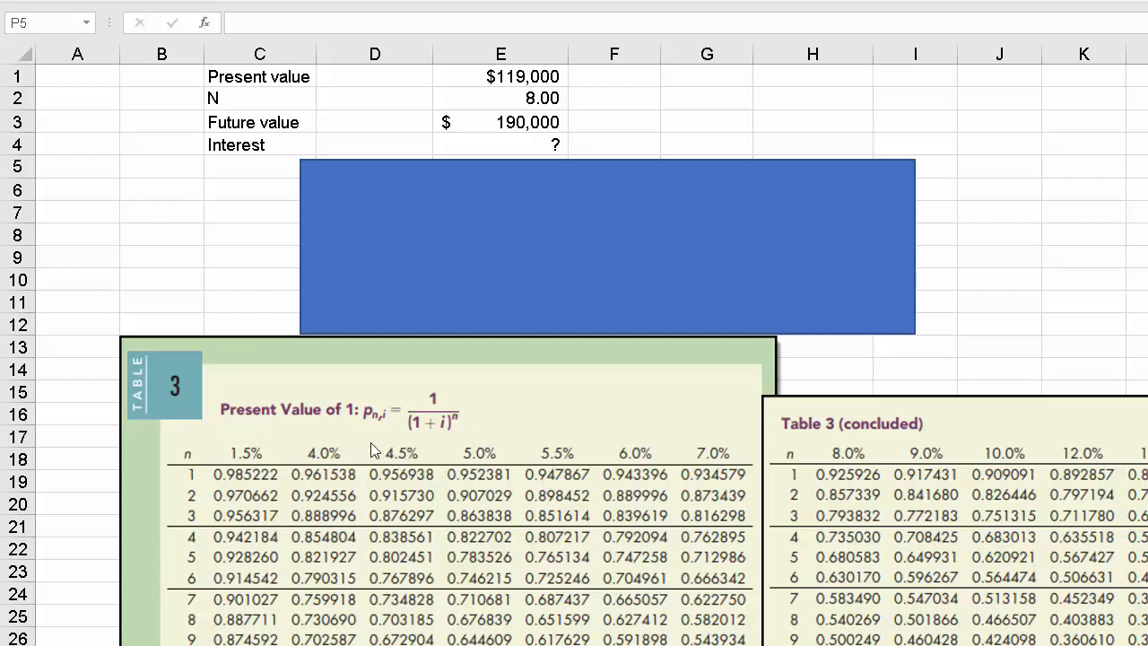
mouse_move(531, 227)
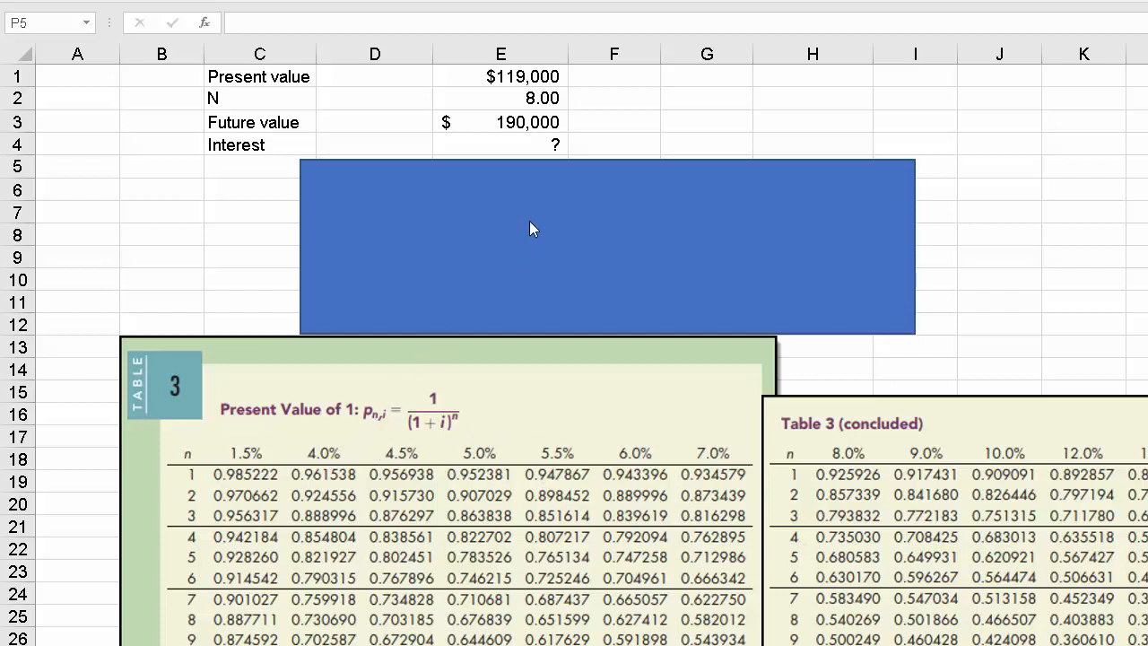
- Lower and shorten the blue rectangle to reveal 'FV (PVDF) = PV' in E5, then check E3 and E2
click(534, 229)
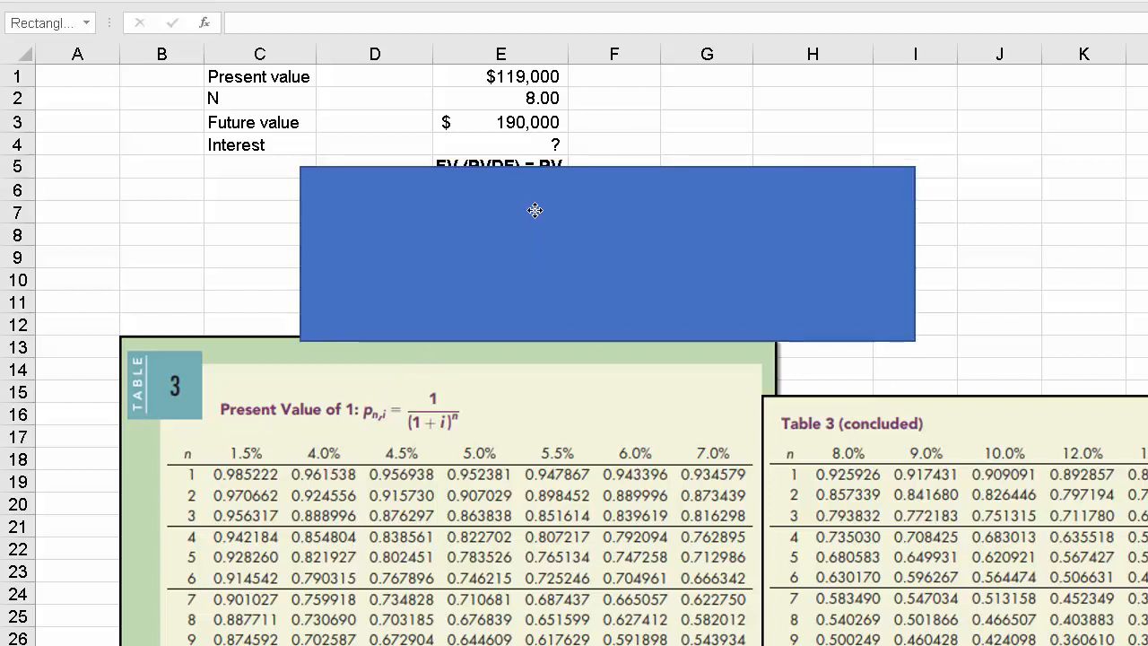
click(535, 210)
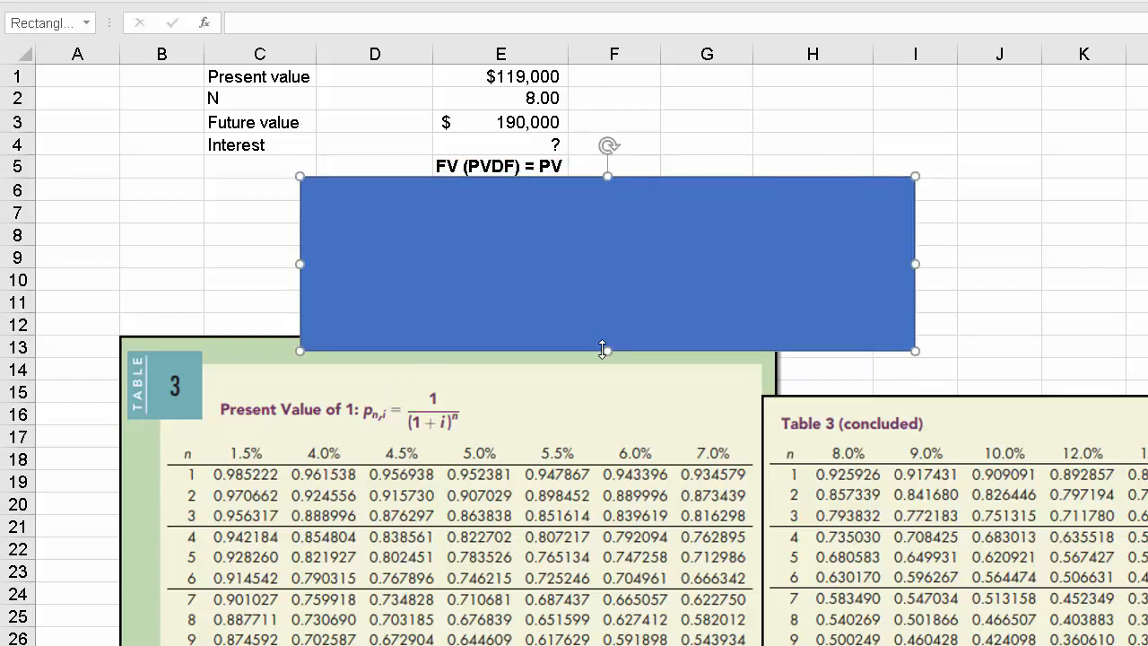
drag(607, 350, 608, 336)
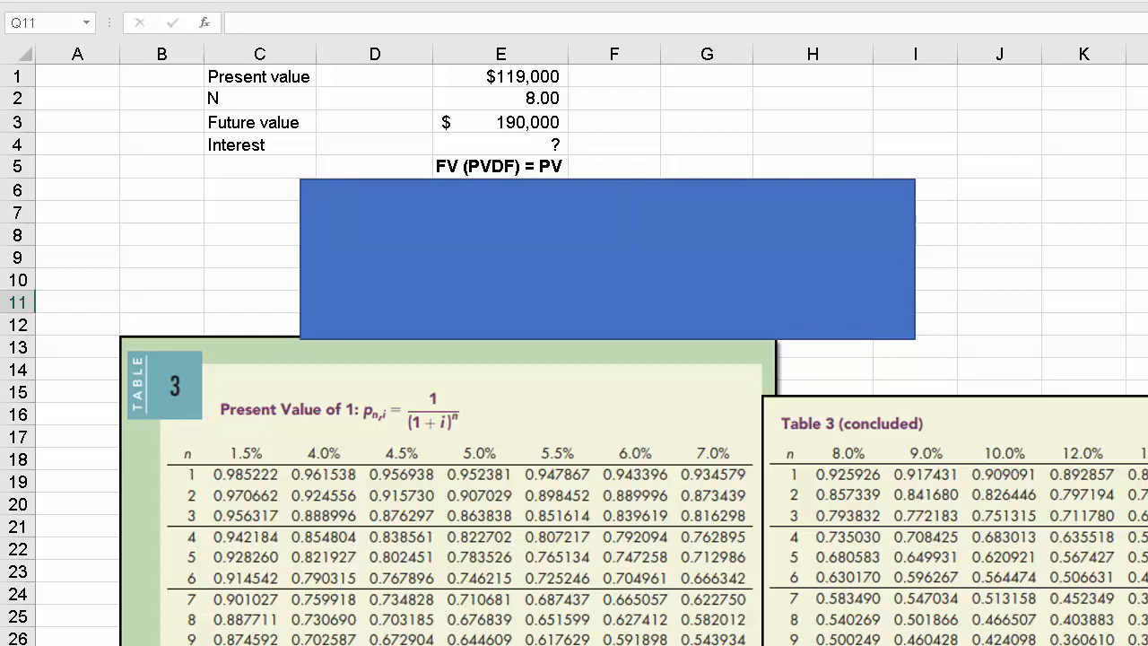
click(500, 122)
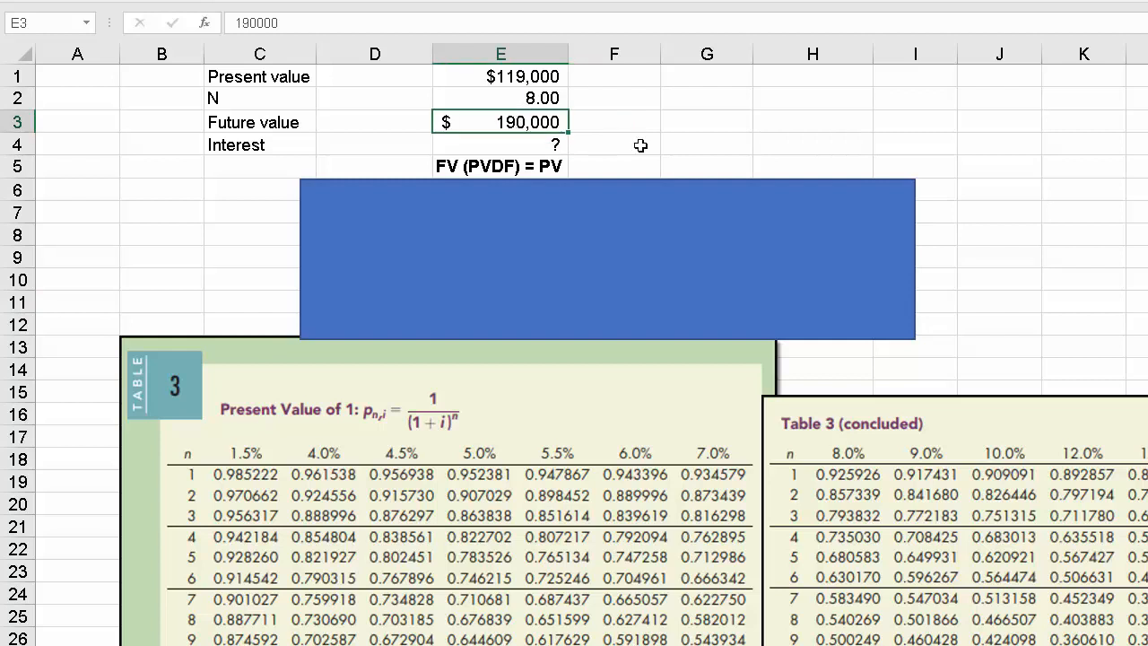
mouse_move(579, 119)
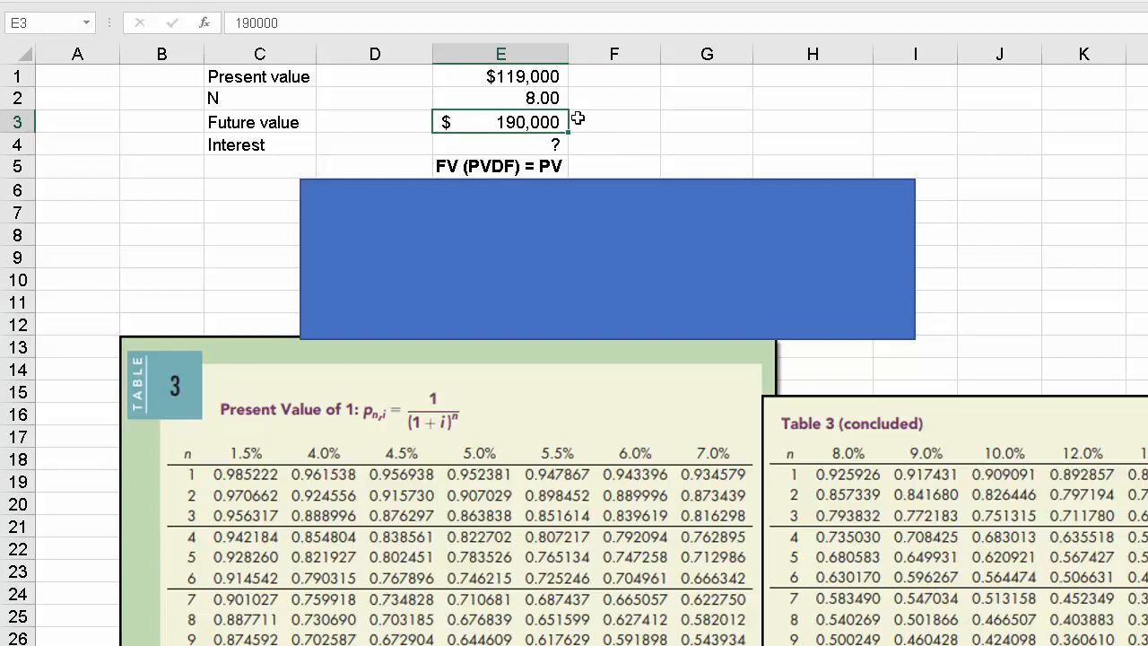
click(499, 98)
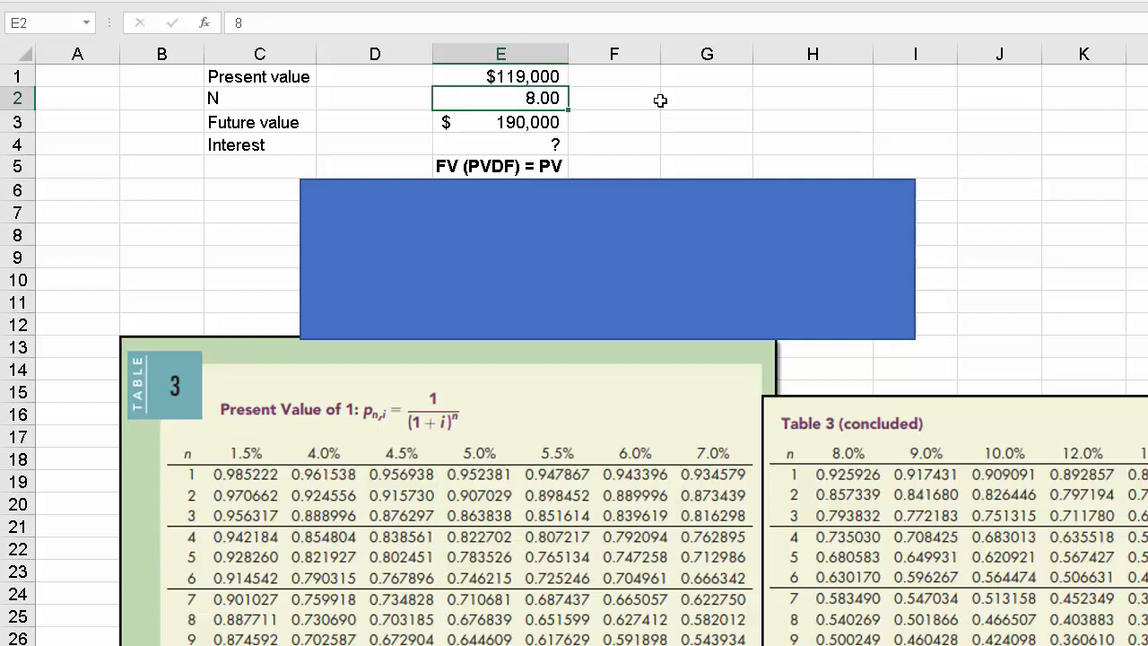
mouse_move(547, 377)
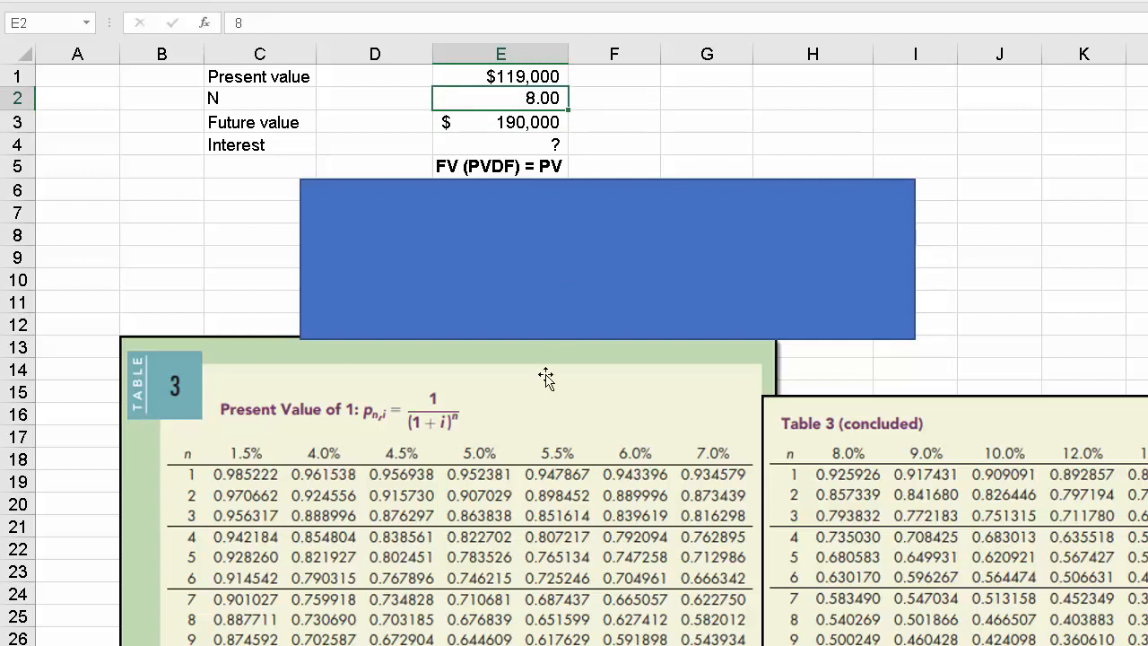
mouse_move(179, 637)
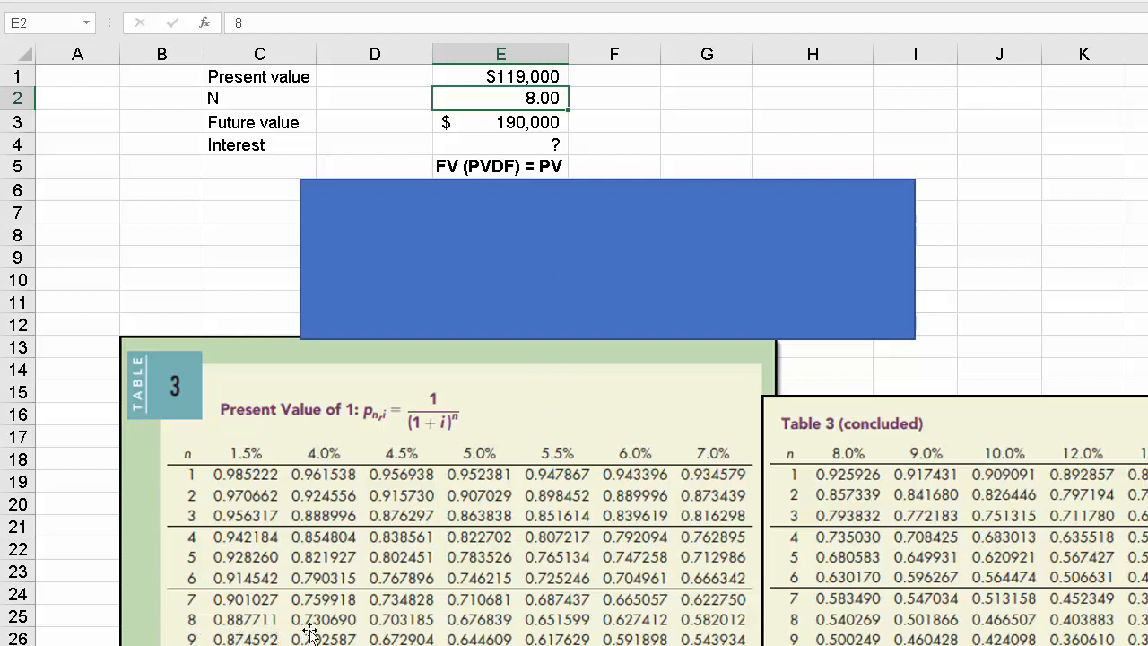
mouse_move(401, 632)
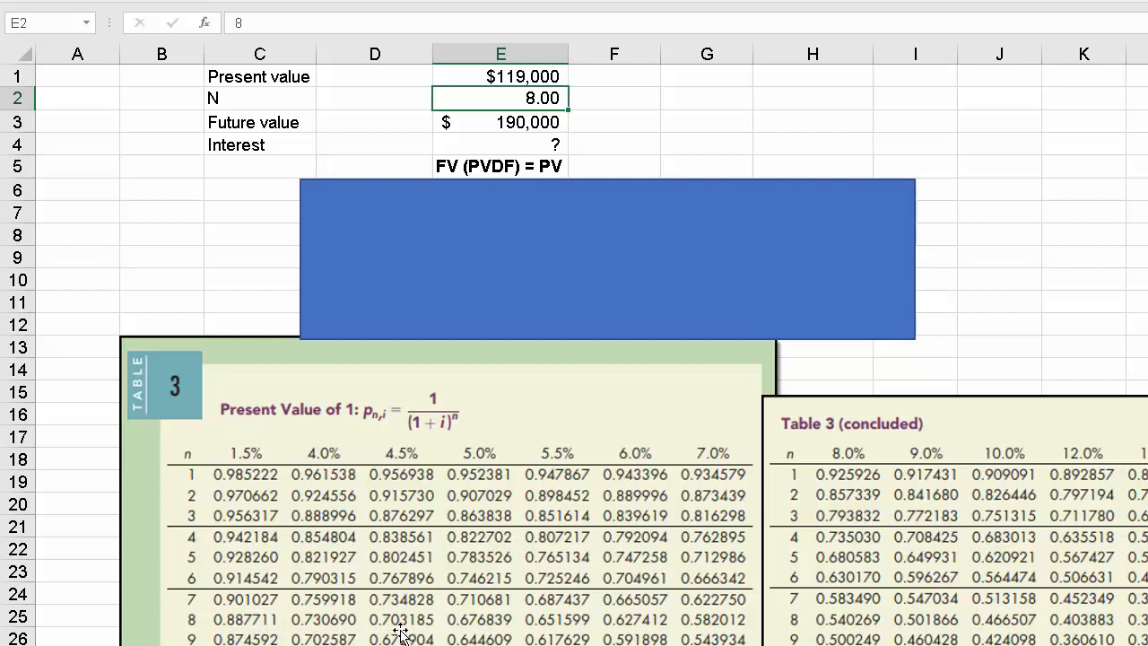
mouse_move(480, 632)
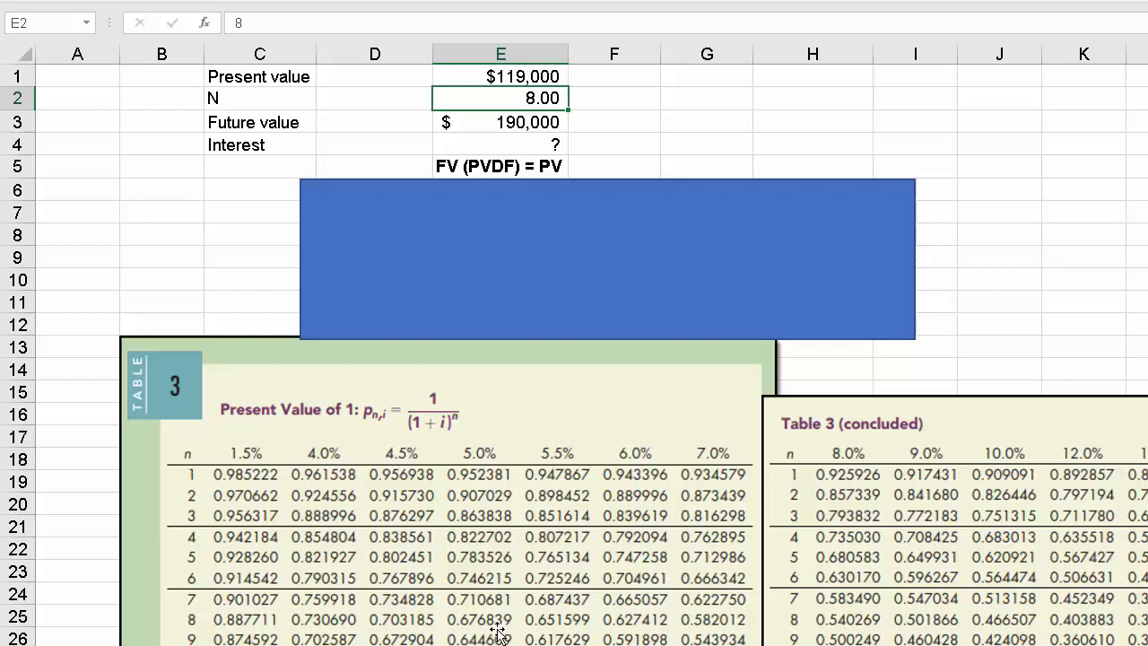
mouse_move(195, 633)
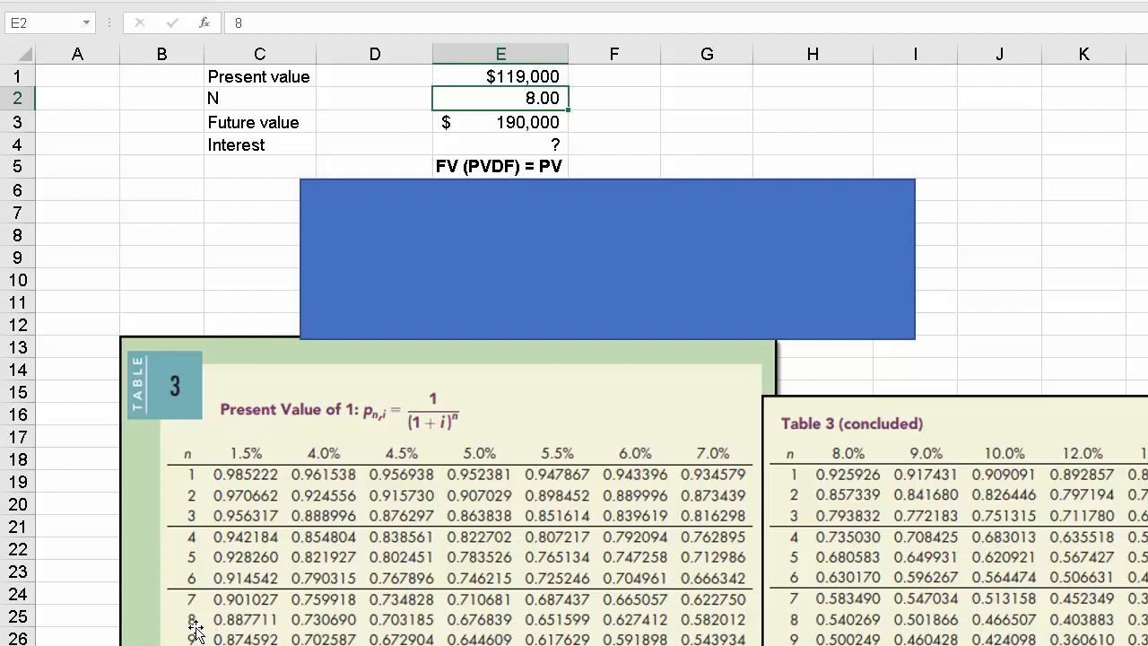
mouse_move(480, 633)
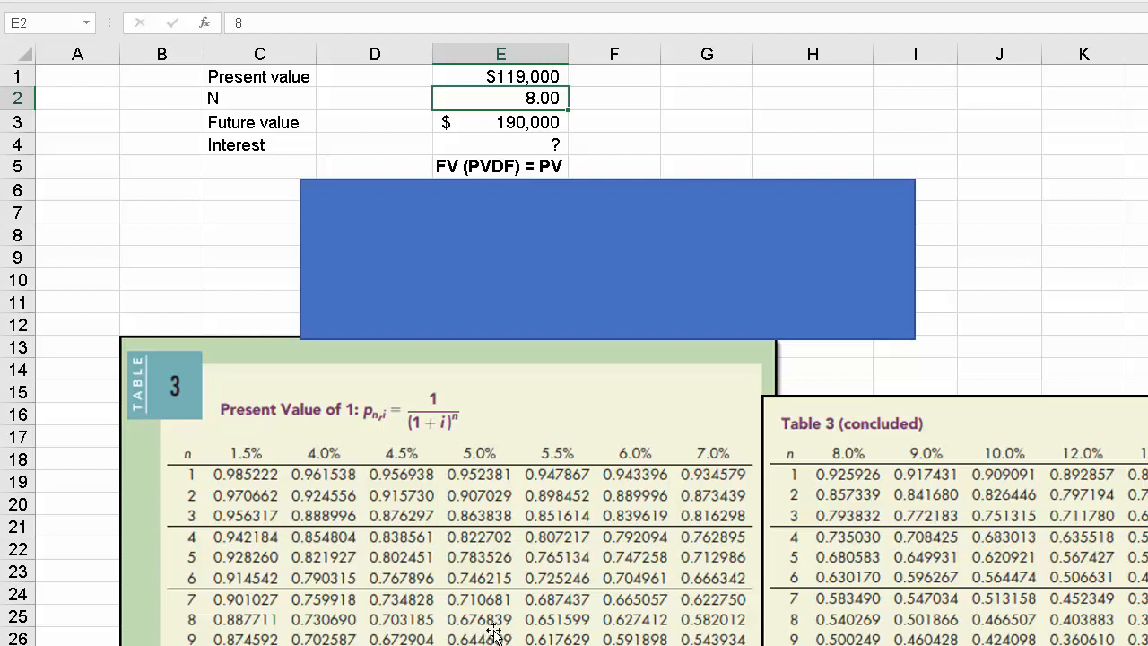
mouse_move(533, 243)
text(=119/190)
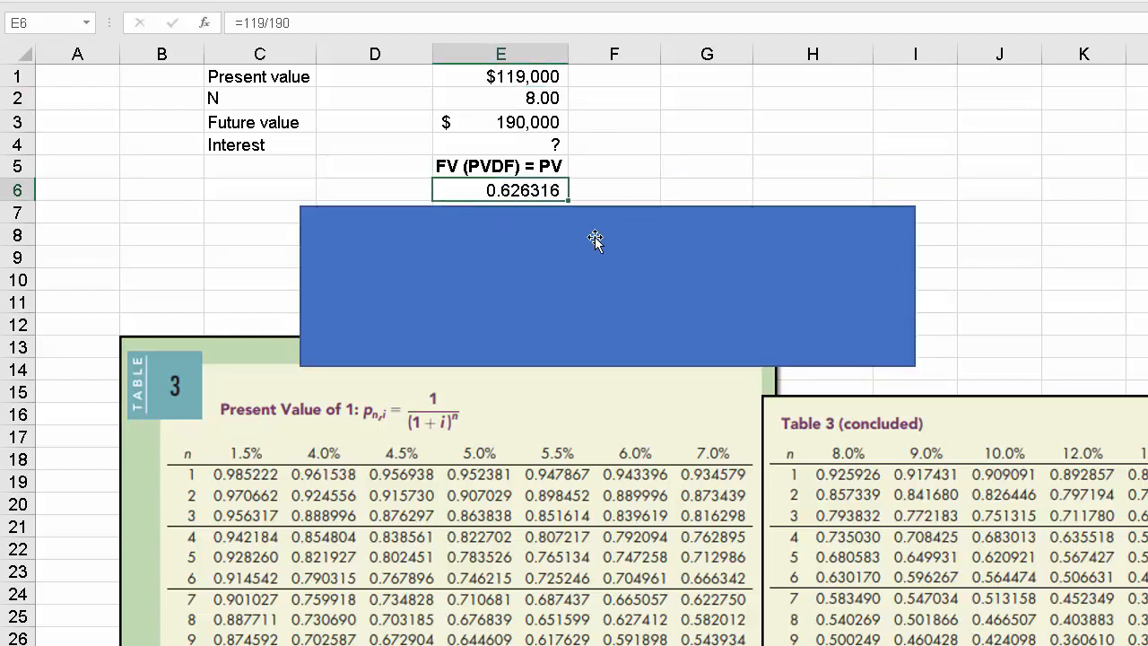
- Open the =119/190 factor formula in E6 and uncover the interest rate headers
double_click(499, 190)
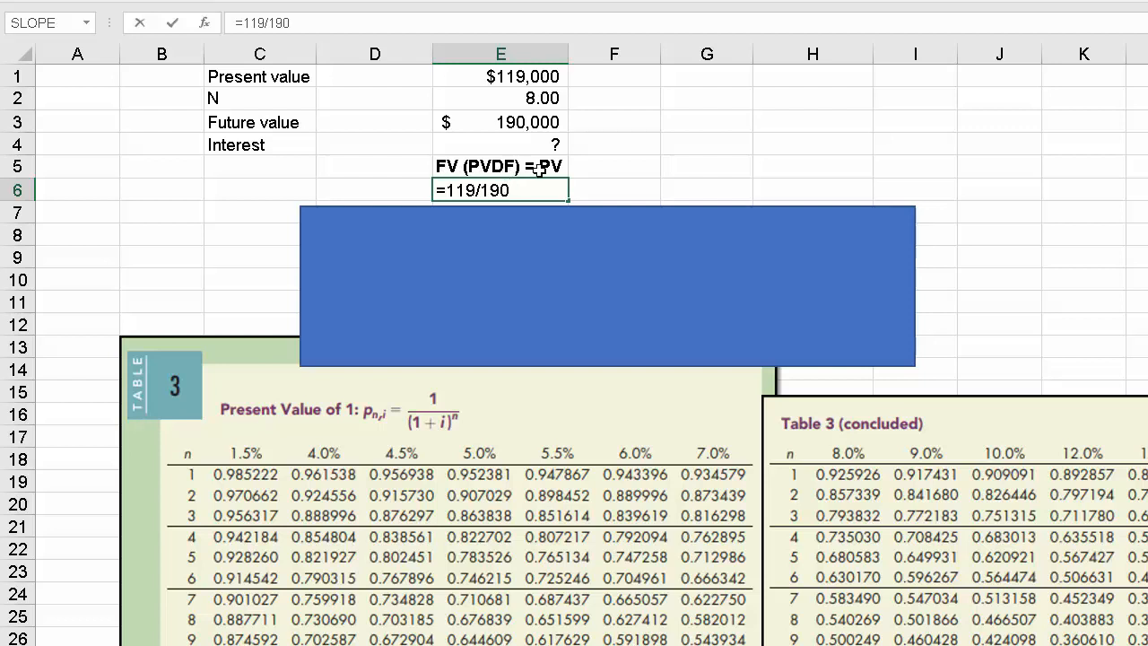
mouse_move(502, 184)
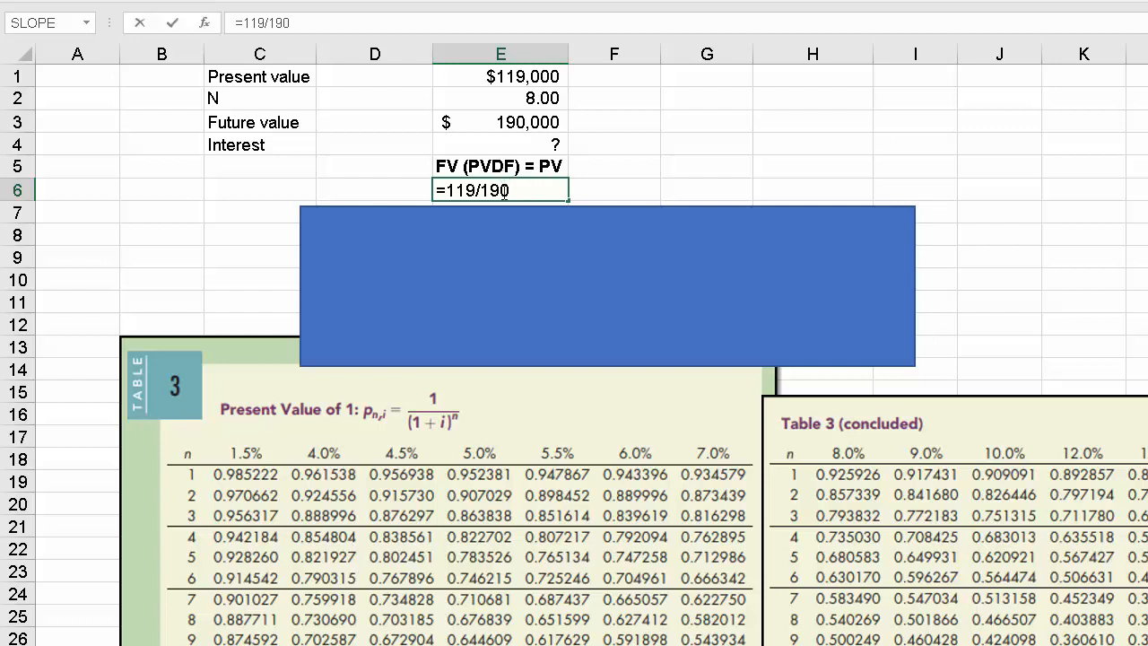
mouse_move(601, 224)
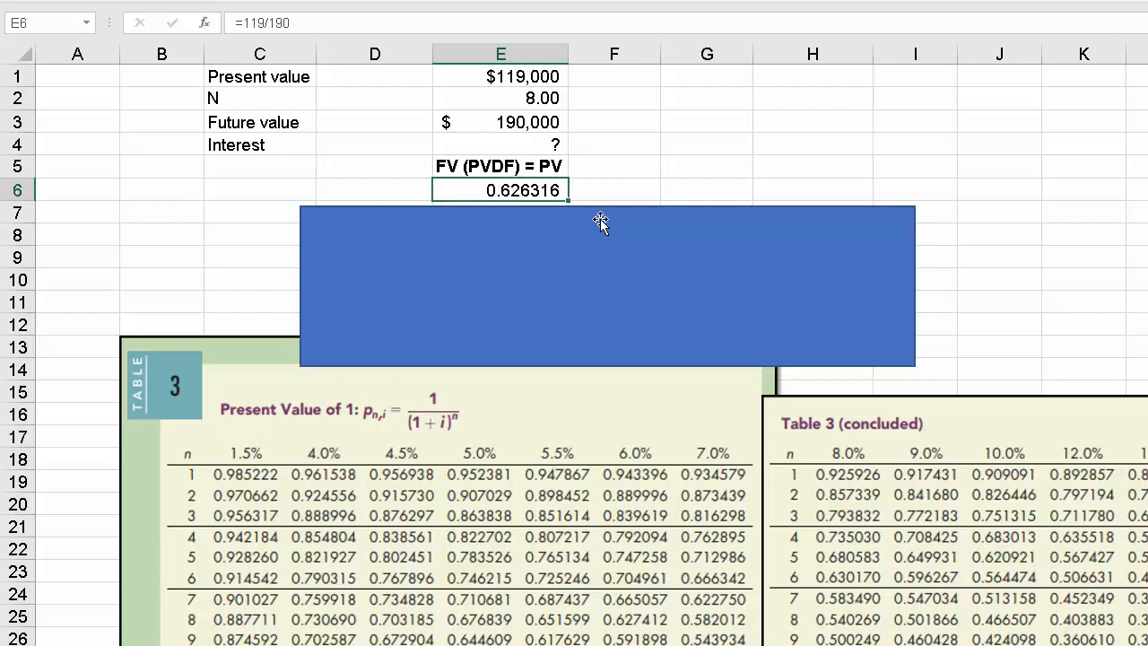
mouse_move(610, 200)
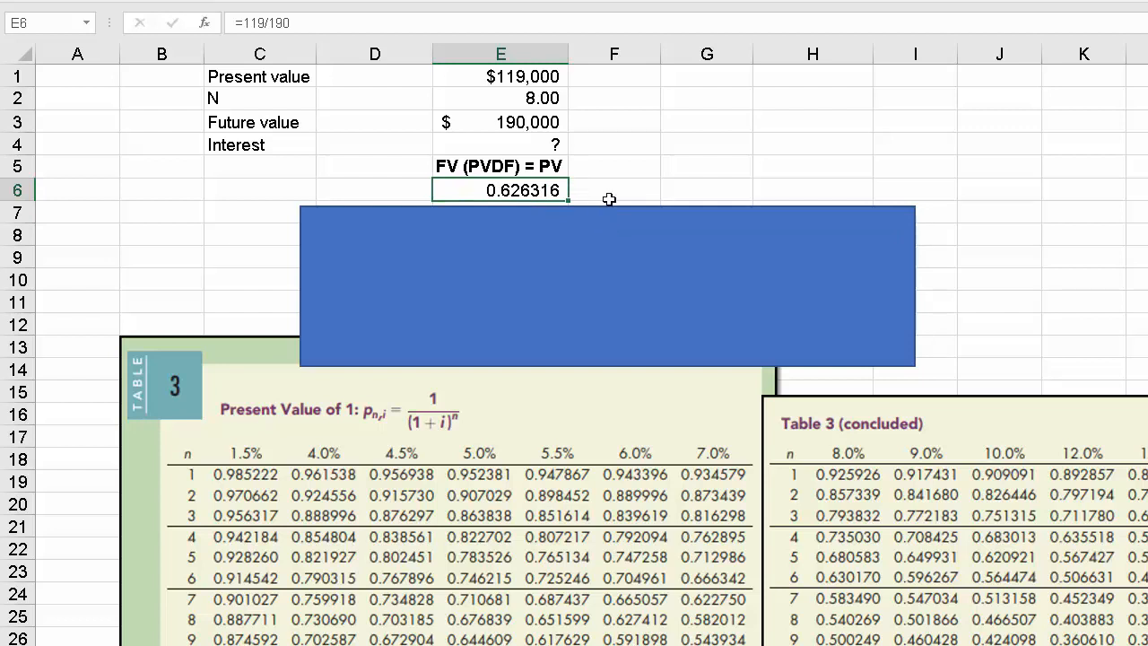
mouse_move(516, 213)
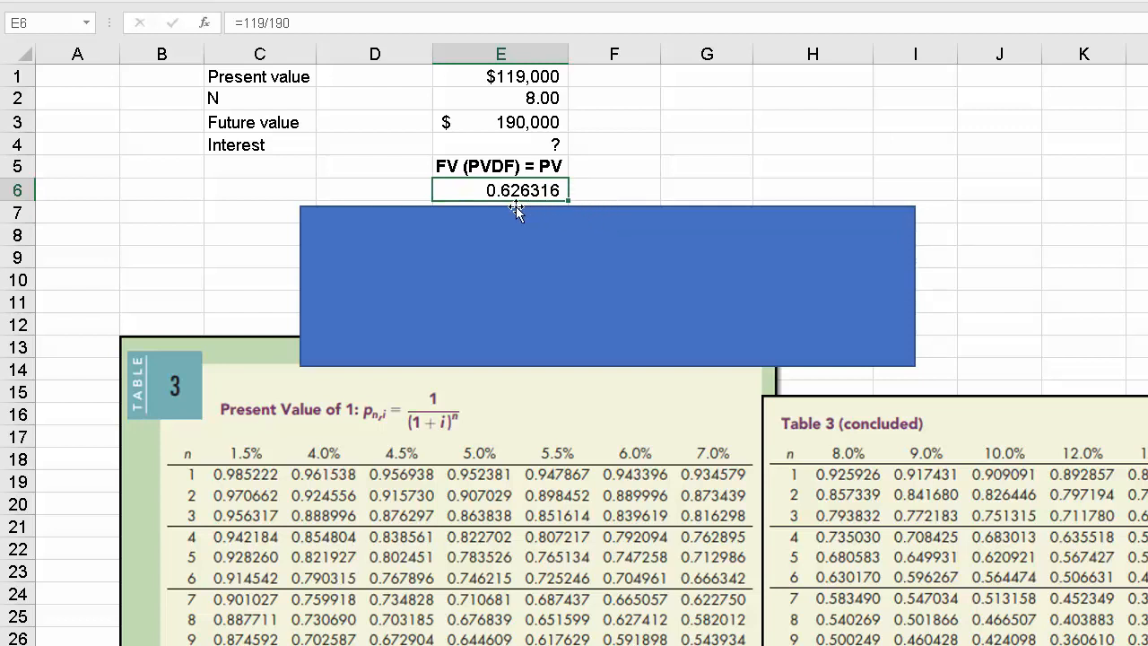
mouse_move(541, 213)
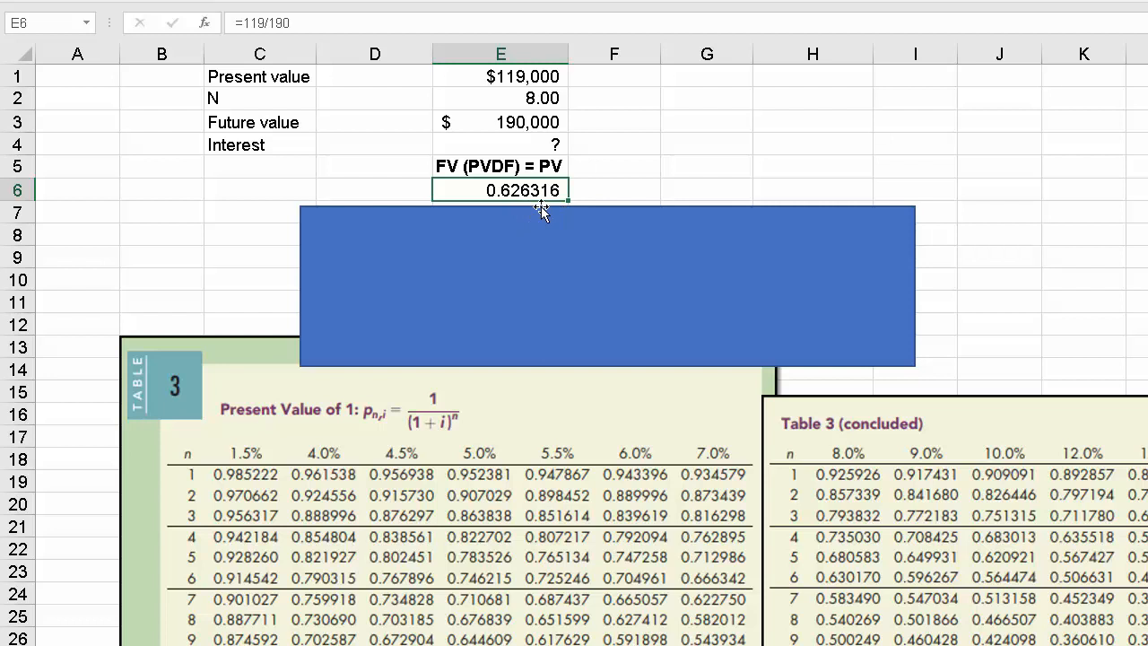
mouse_move(557, 97)
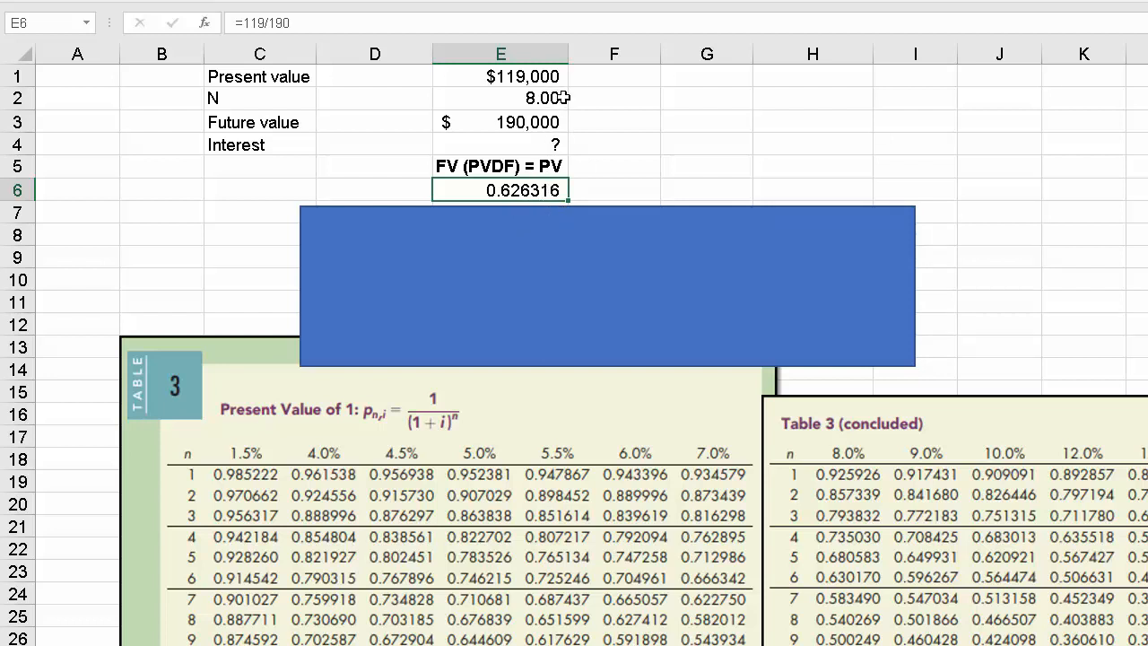
mouse_move(575, 98)
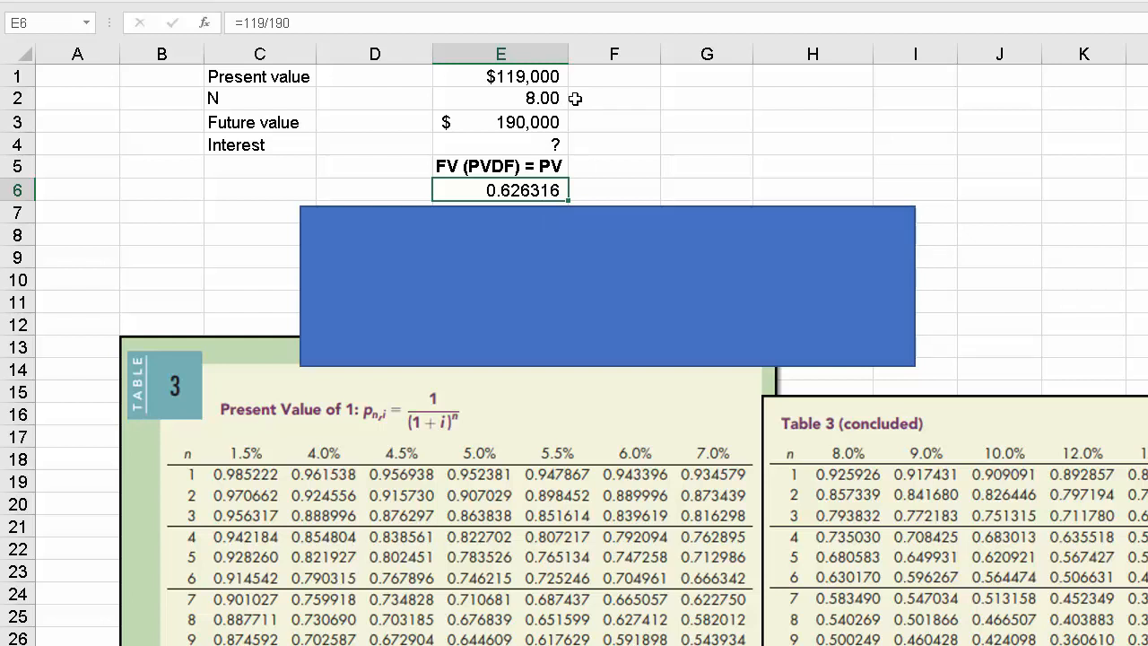
mouse_move(233, 633)
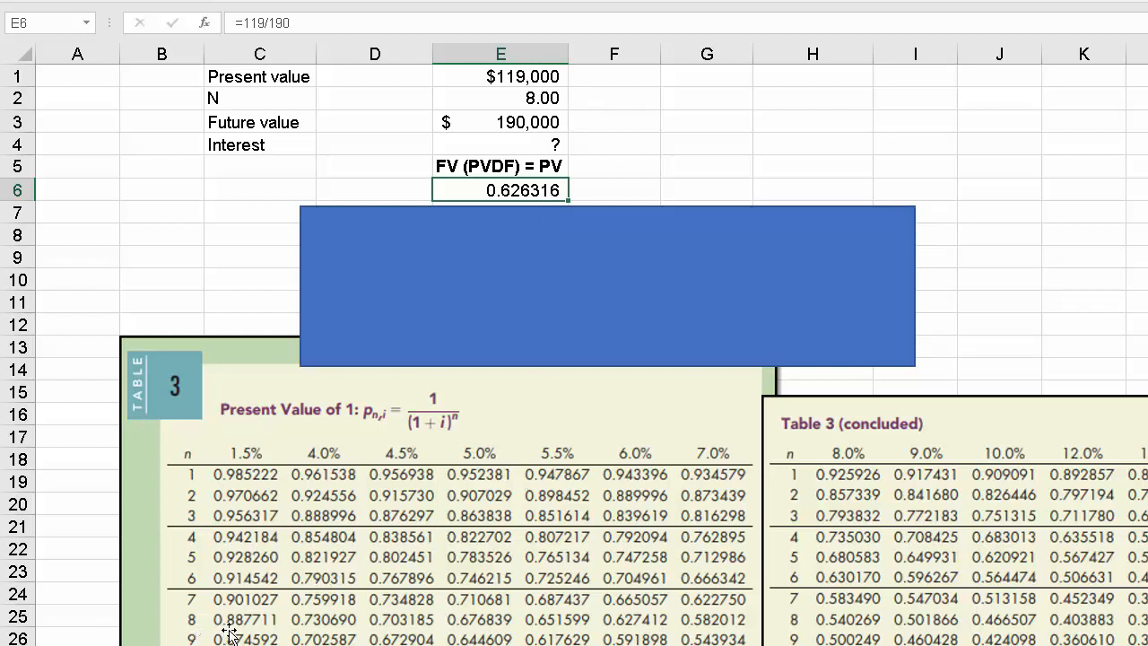
mouse_move(305, 628)
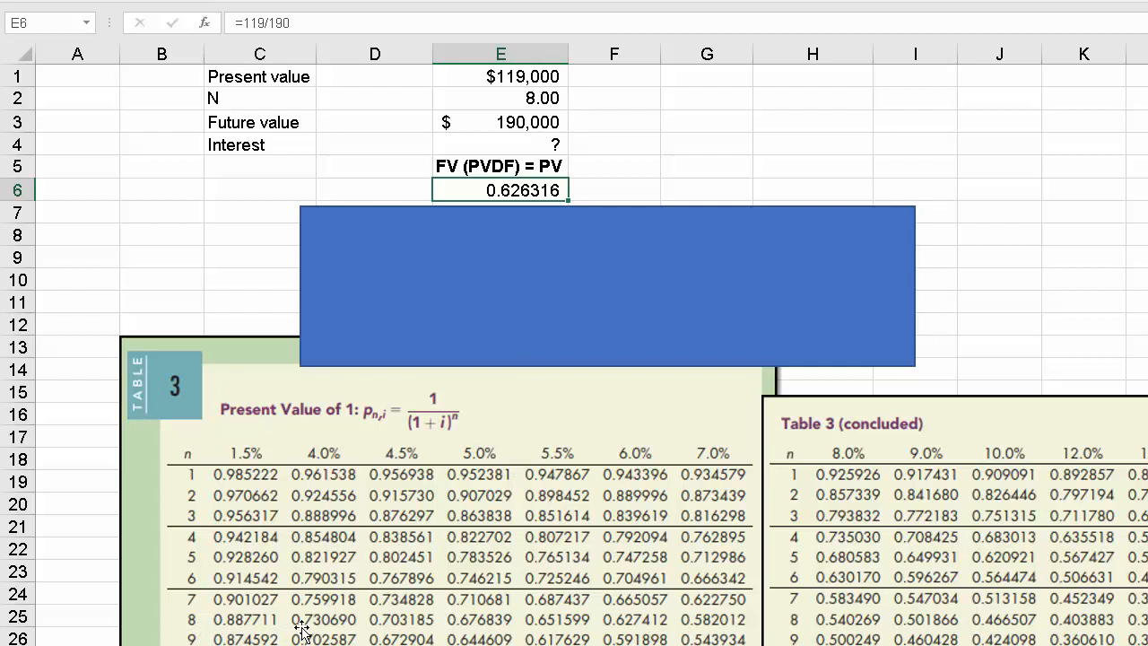
mouse_move(466, 628)
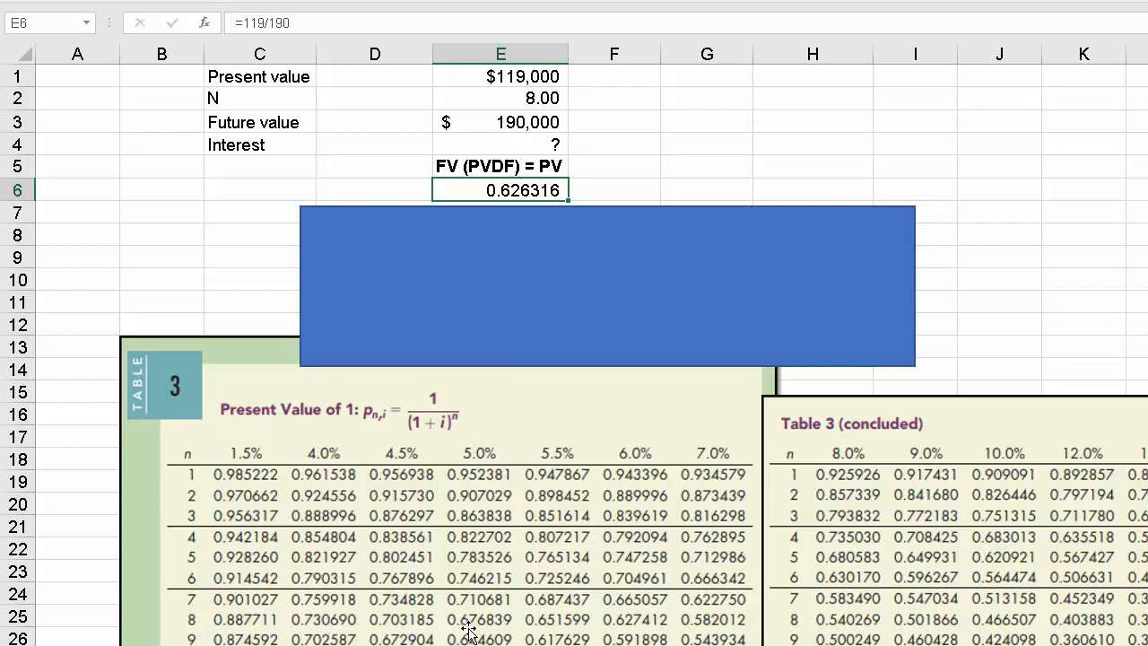
mouse_move(565, 633)
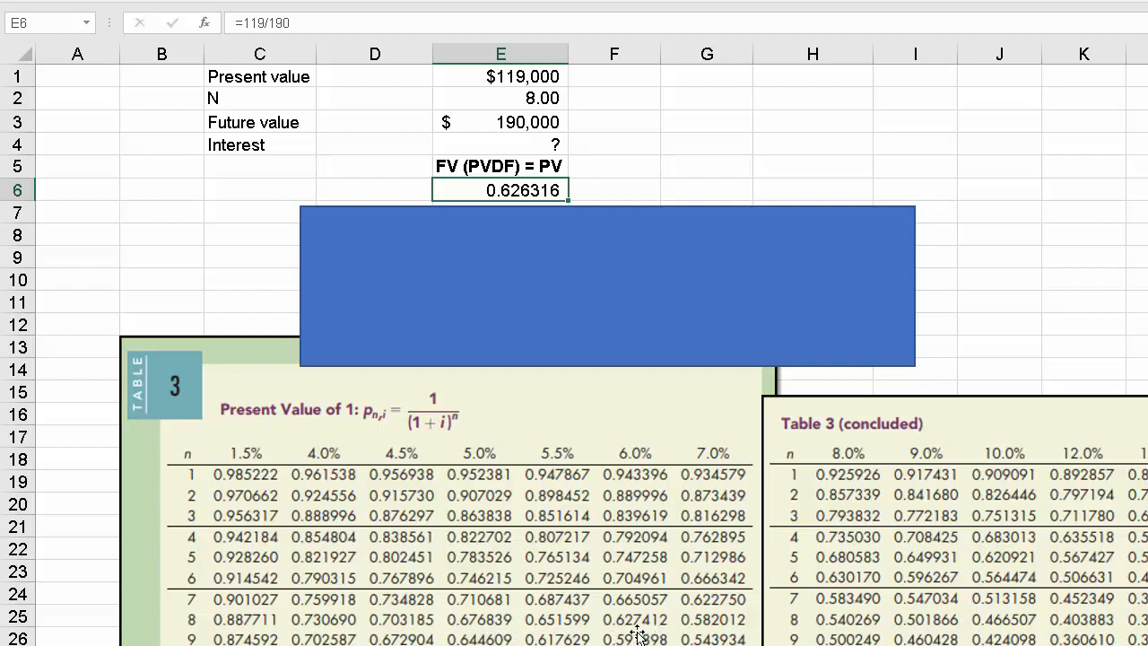
mouse_move(566, 632)
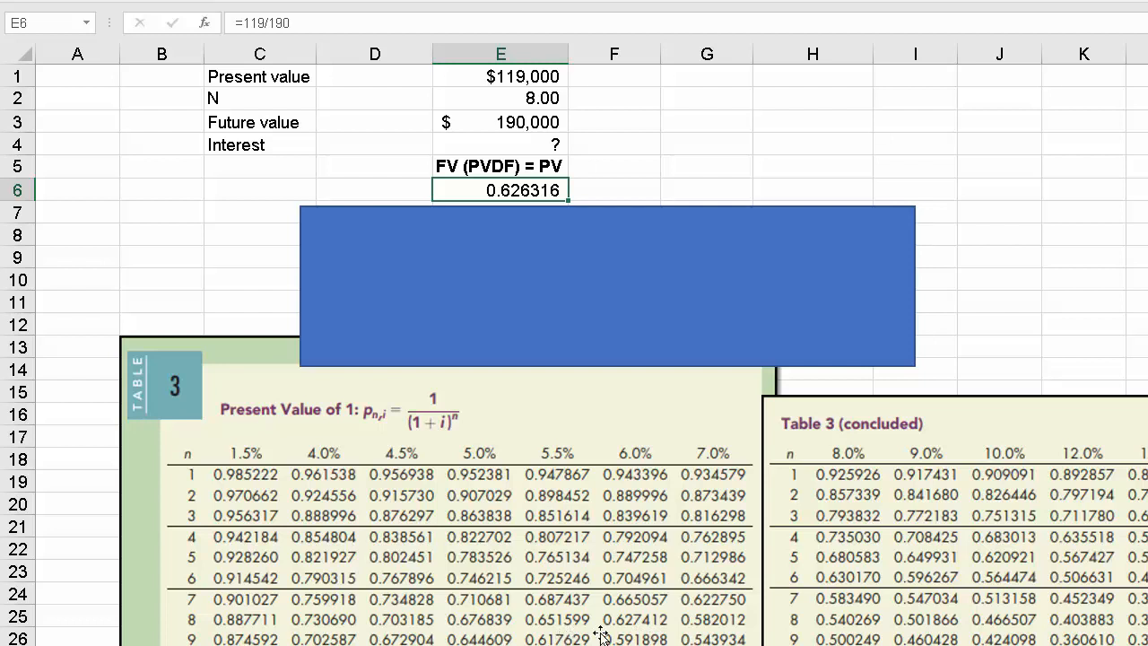
mouse_move(704, 633)
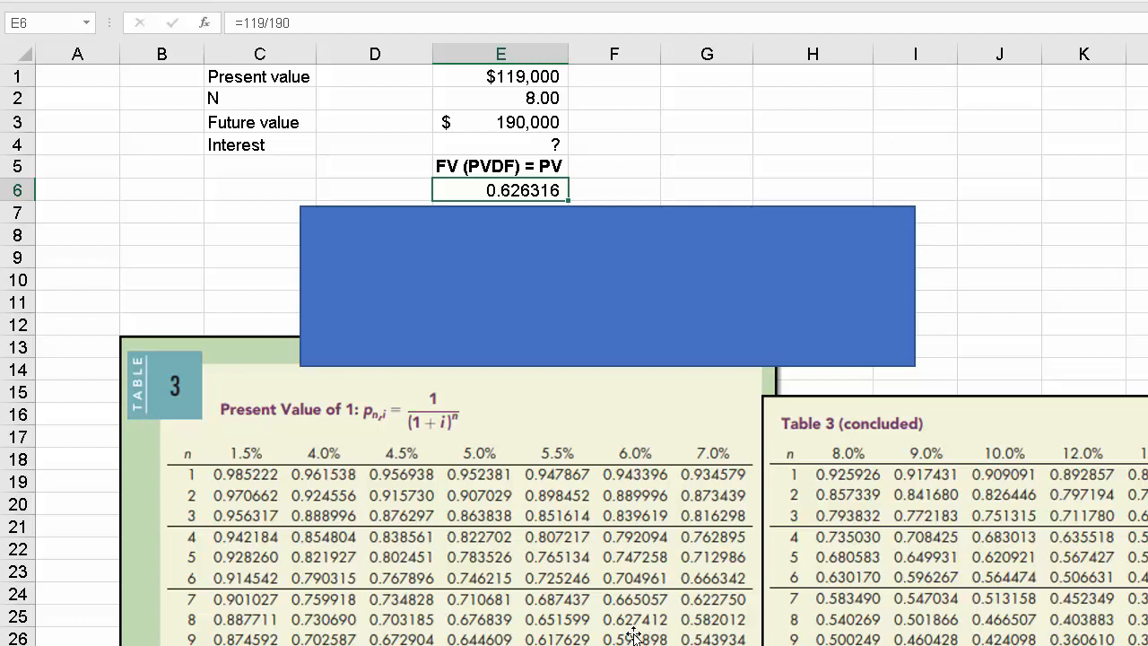
click(609, 285)
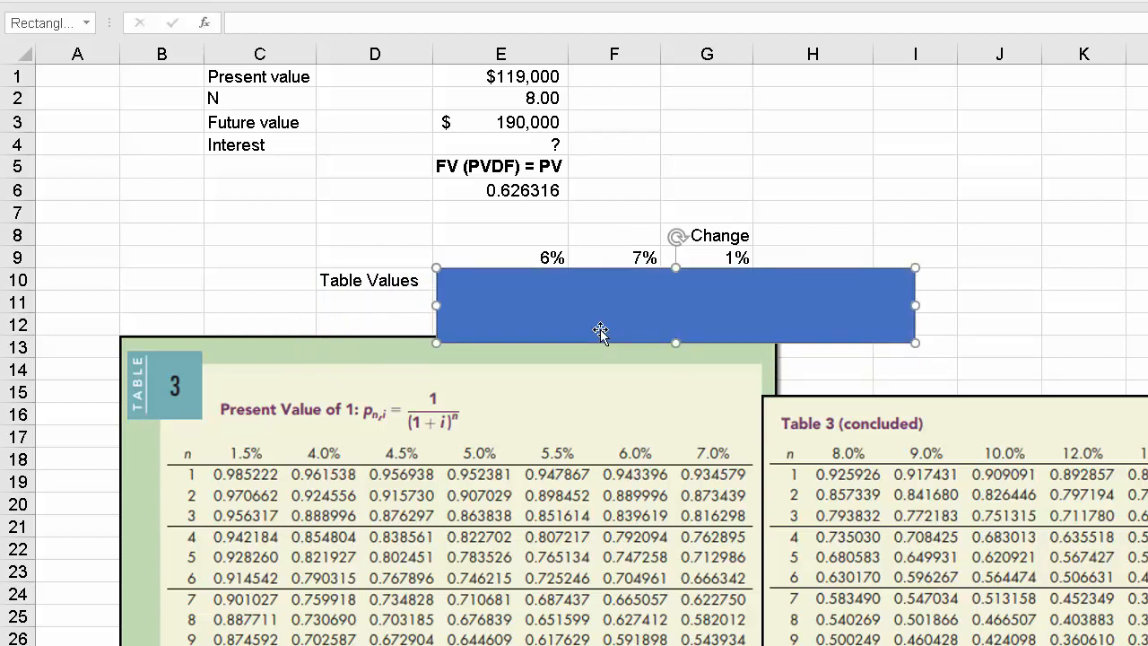
mouse_move(628, 601)
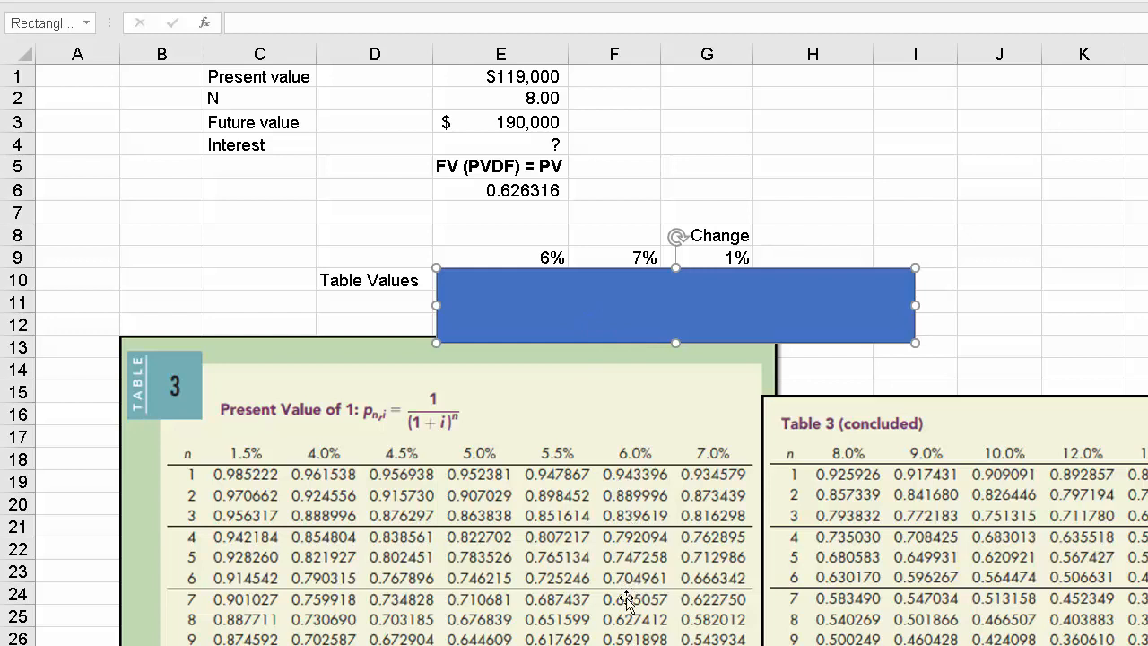
mouse_move(632, 628)
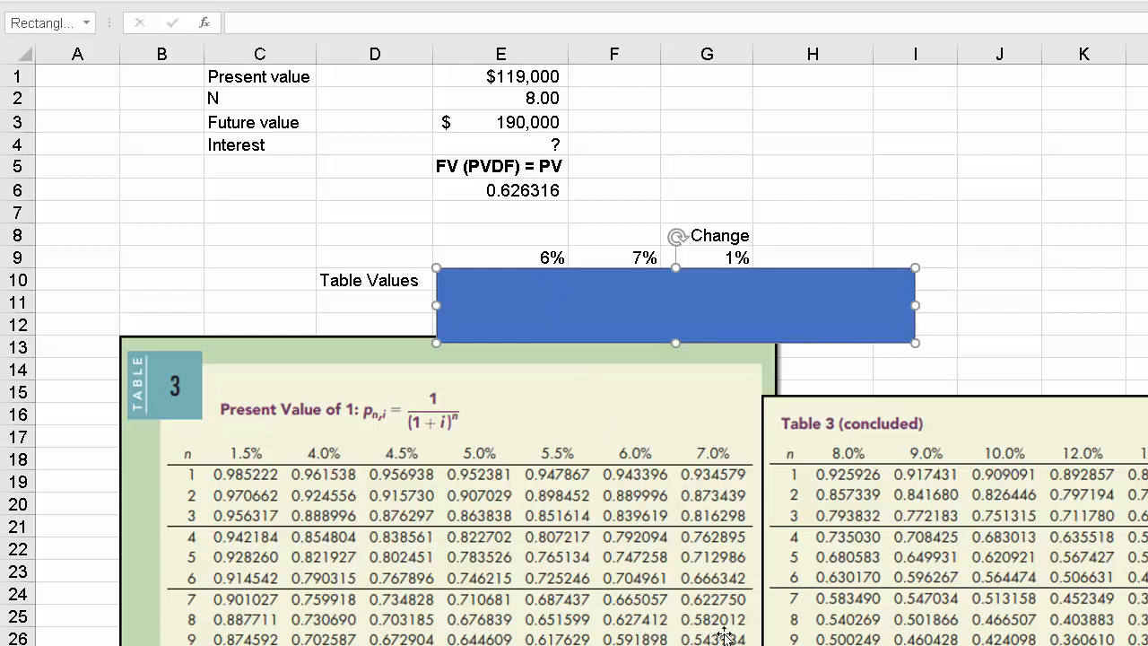
mouse_move(700, 402)
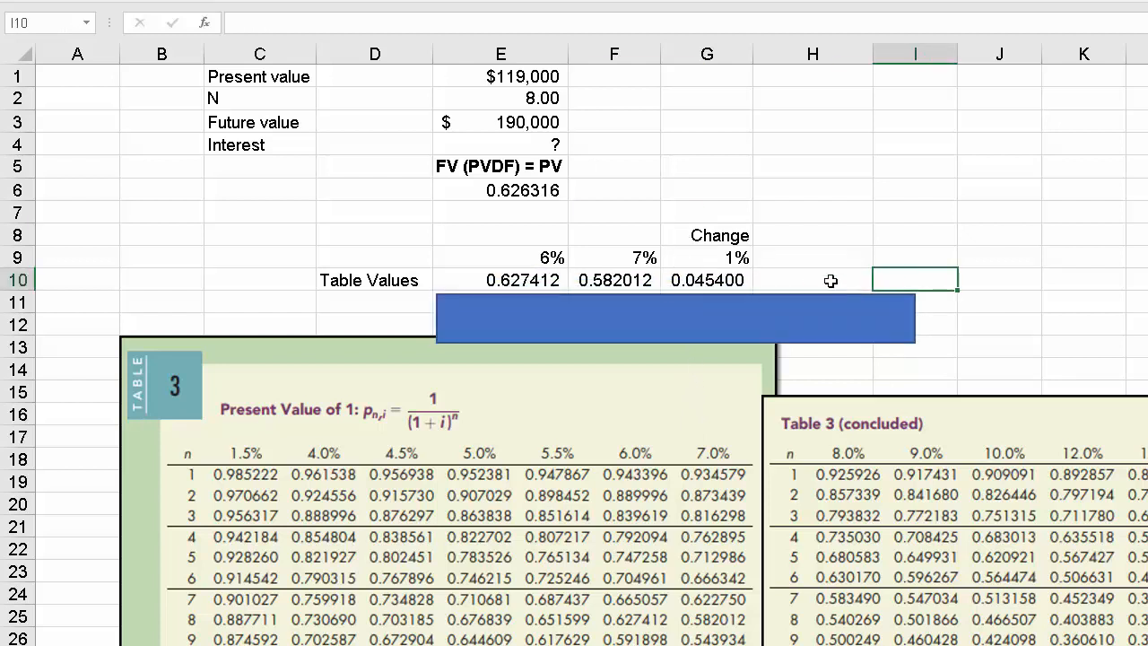
- Inspect G10's =E10-F10 formula, giving the 0.045400 change between 0.627412 and 0.582012
click(707, 280)
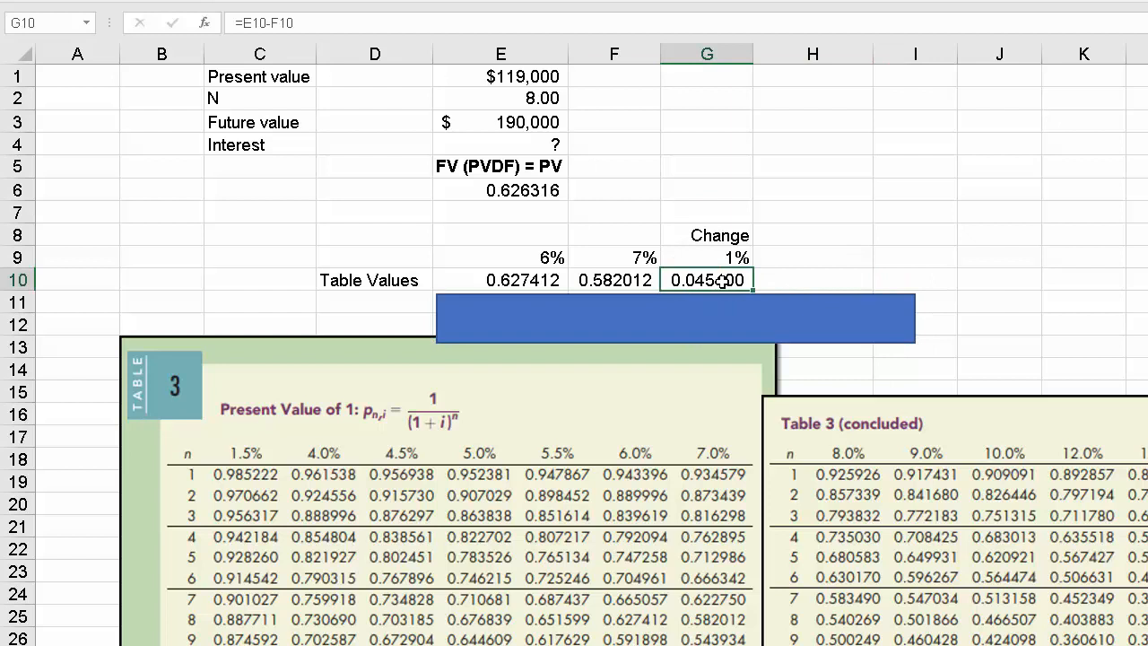
double_click(706, 279)
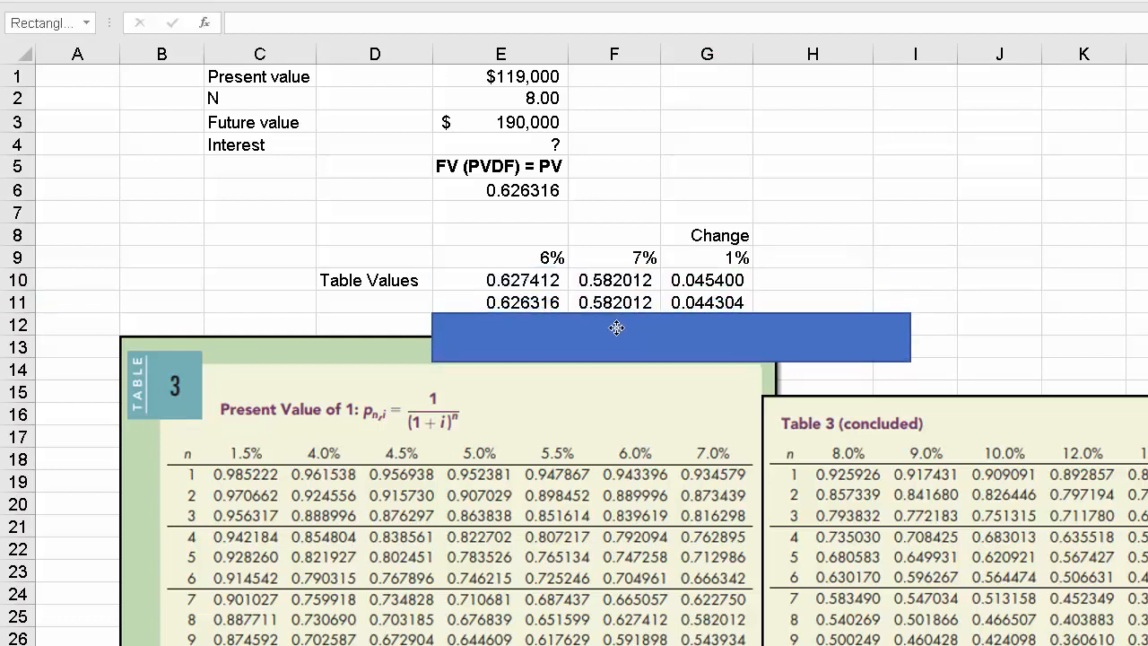
- Inspect E11 (=E6) and G11's =E11-F11 difference of 0.044304, leaving it unchanged
click(613, 302)
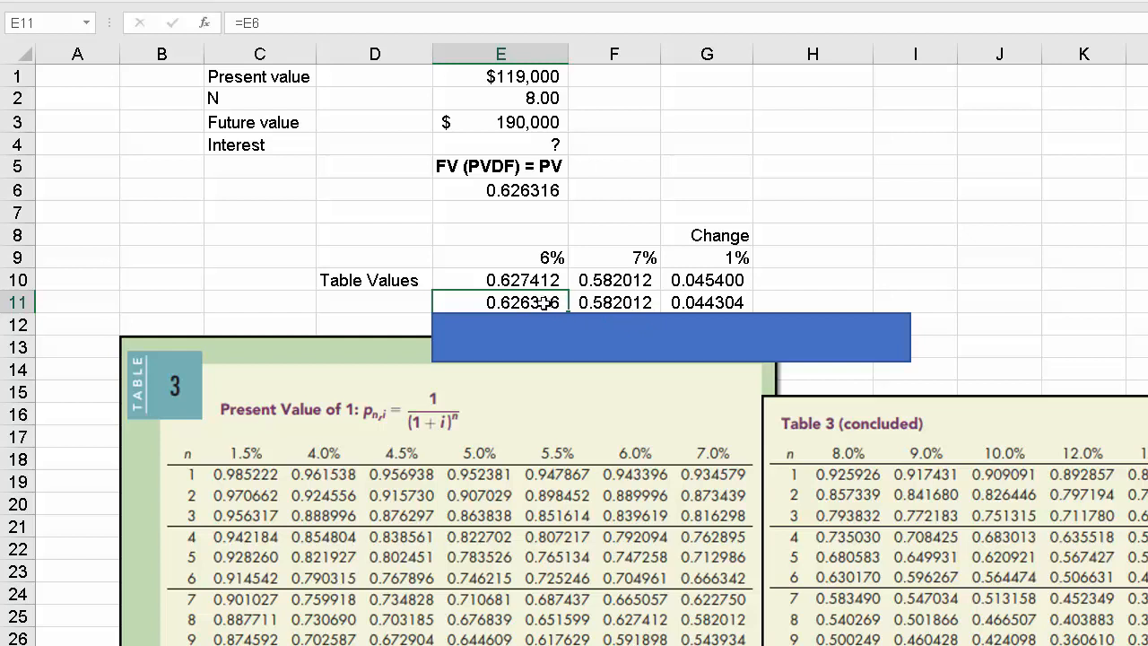
click(707, 303)
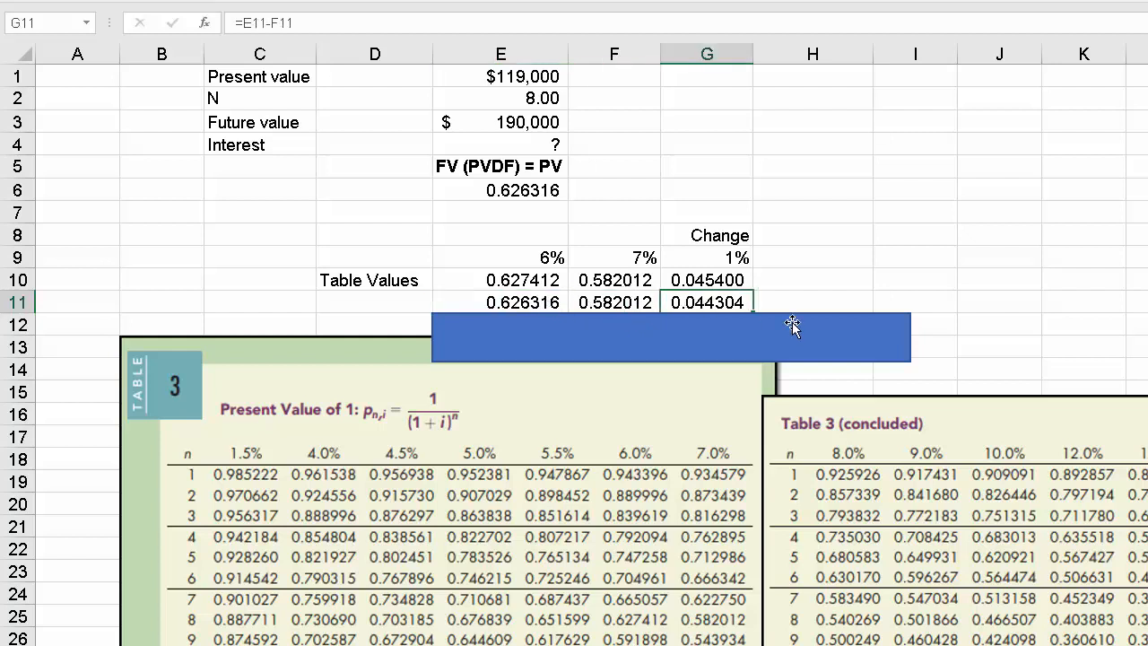
double_click(706, 302)
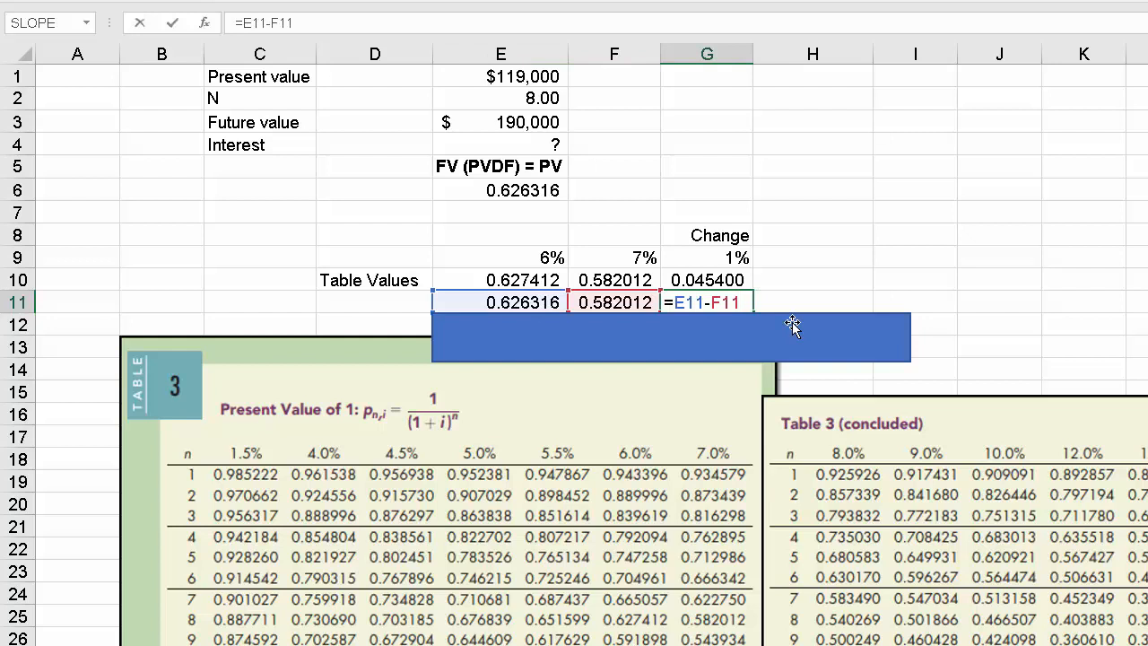
key(enter)
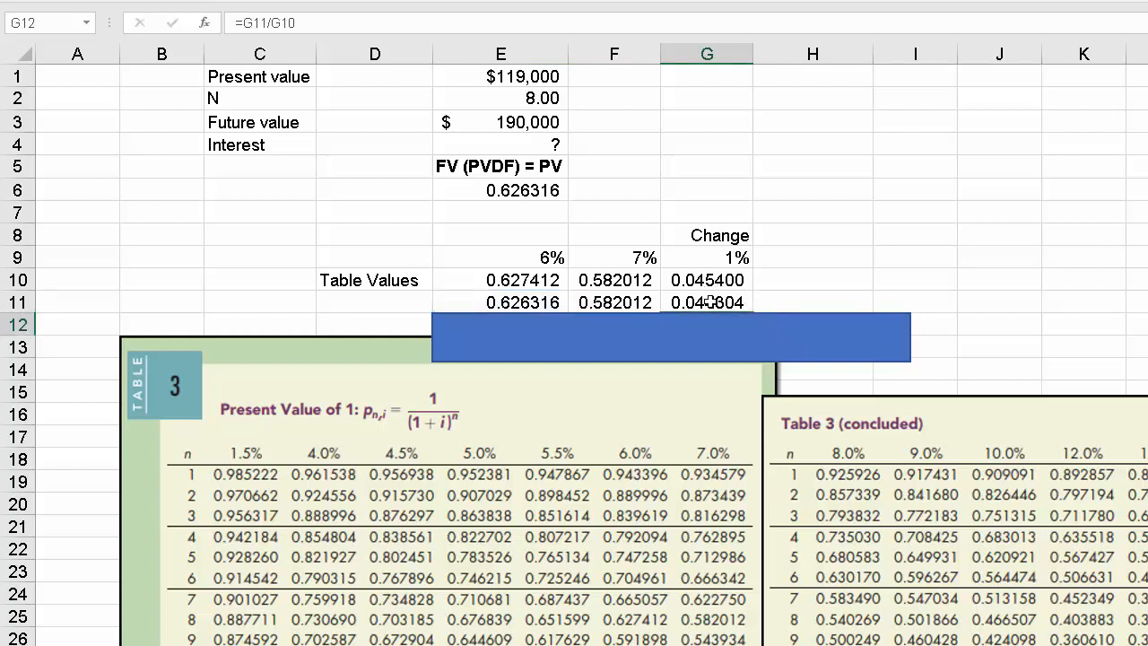
- Point out the 7% rate and 1% change, then reveal the 97.59% and 6.02% results in row 12
click(614, 258)
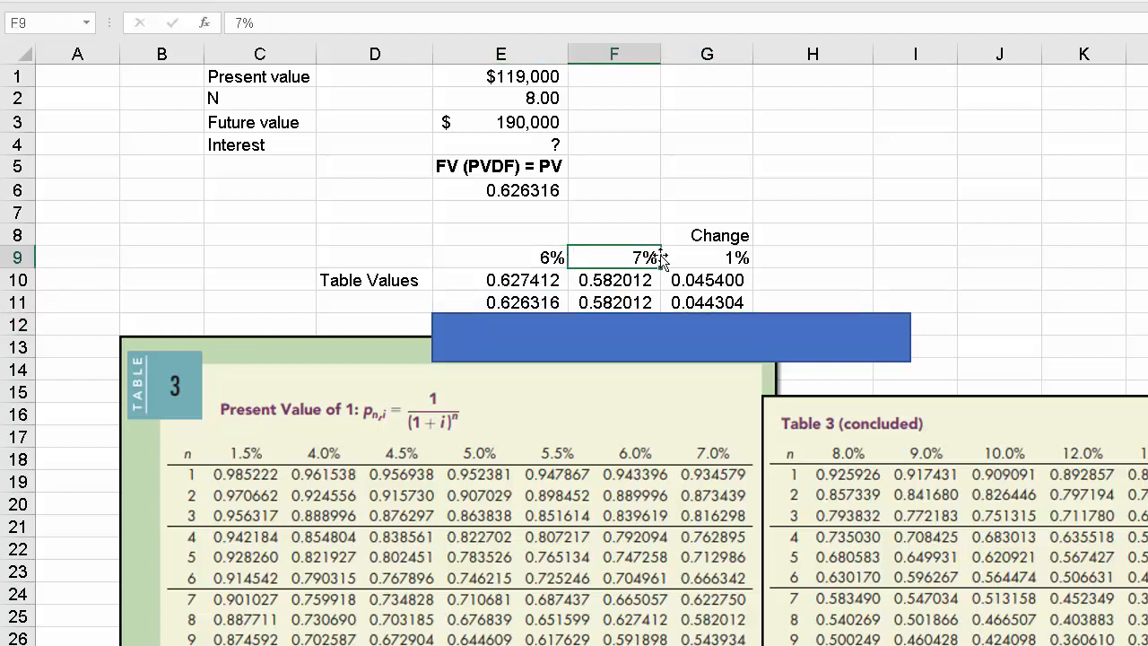
click(707, 258)
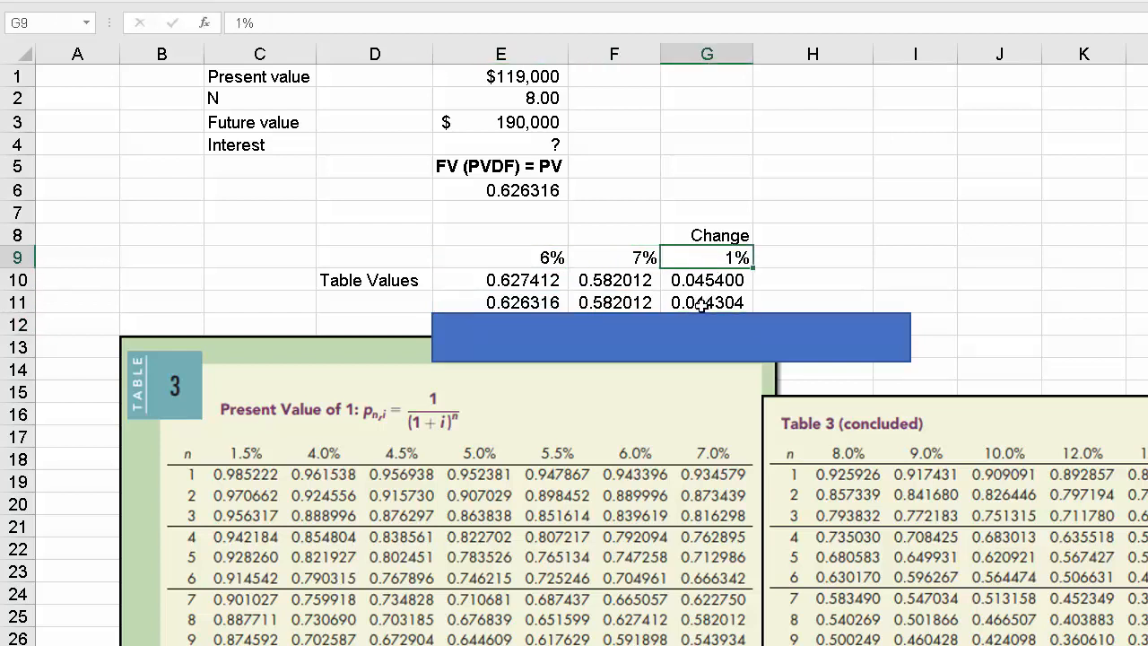
click(706, 303)
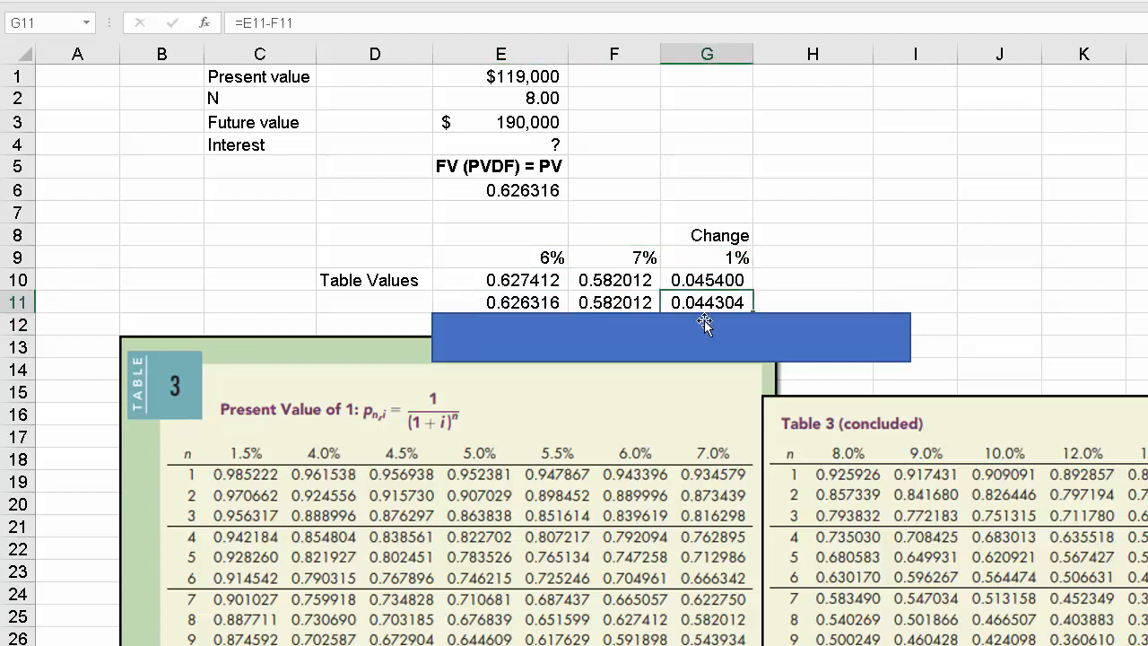
click(706, 279)
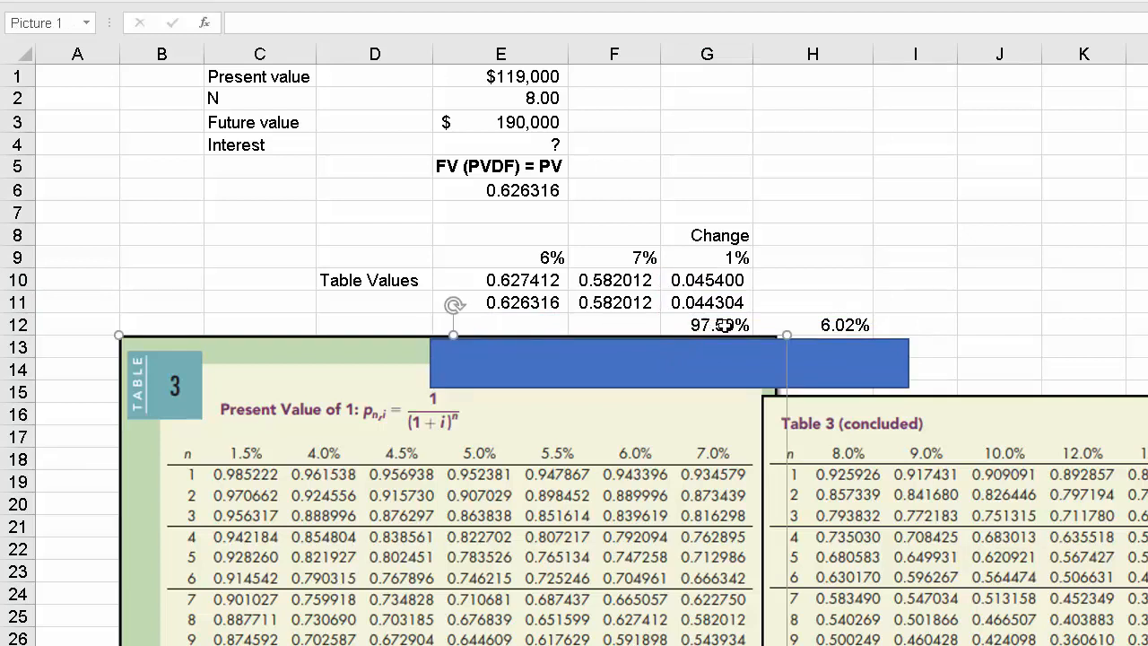
click(718, 324)
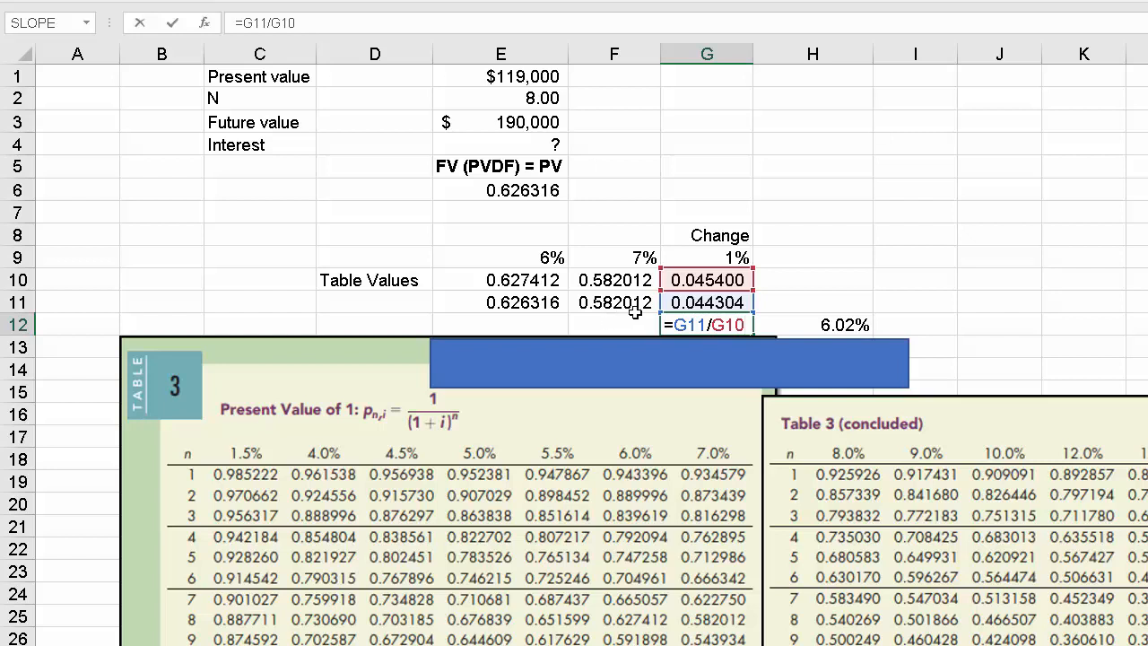
mouse_move(527, 313)
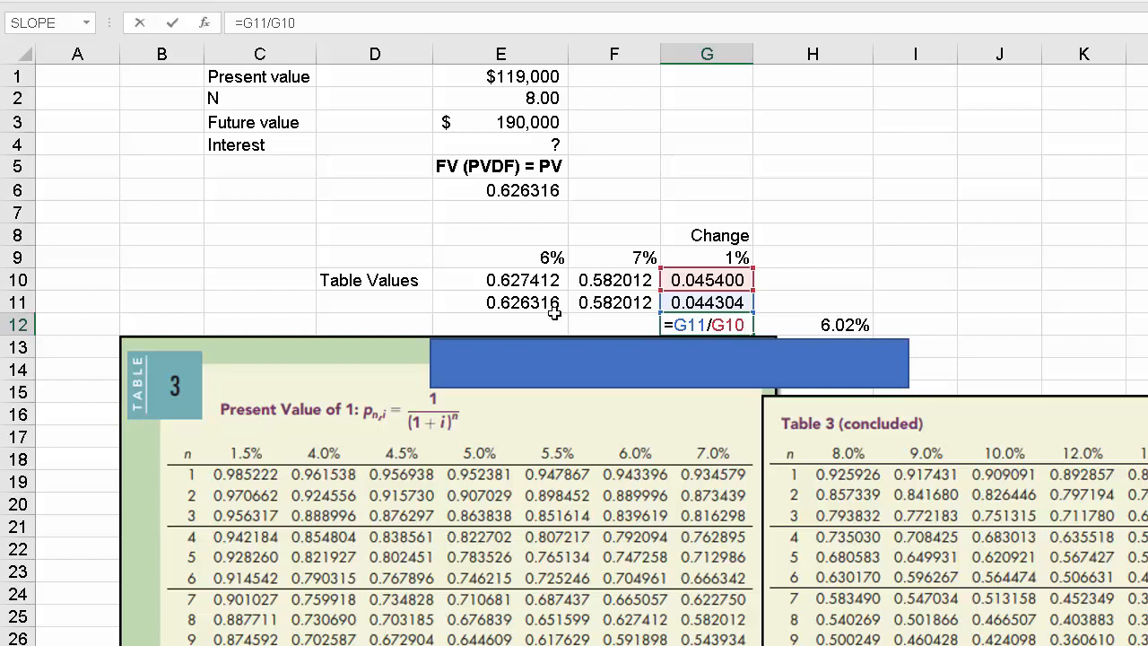
mouse_move(531, 197)
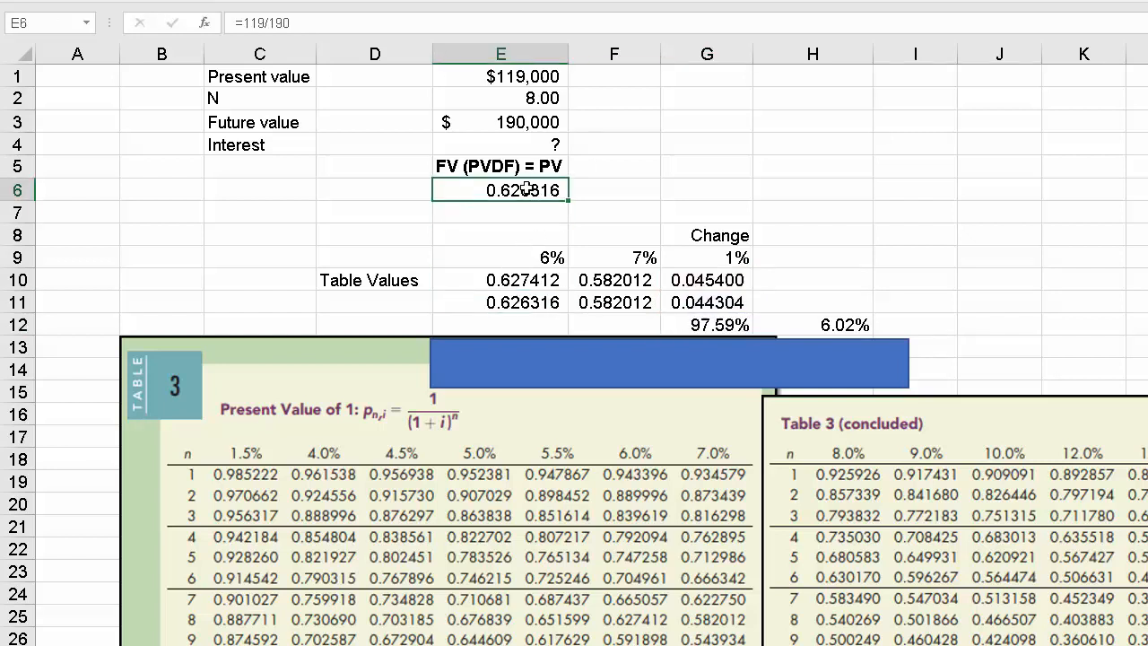
click(706, 303)
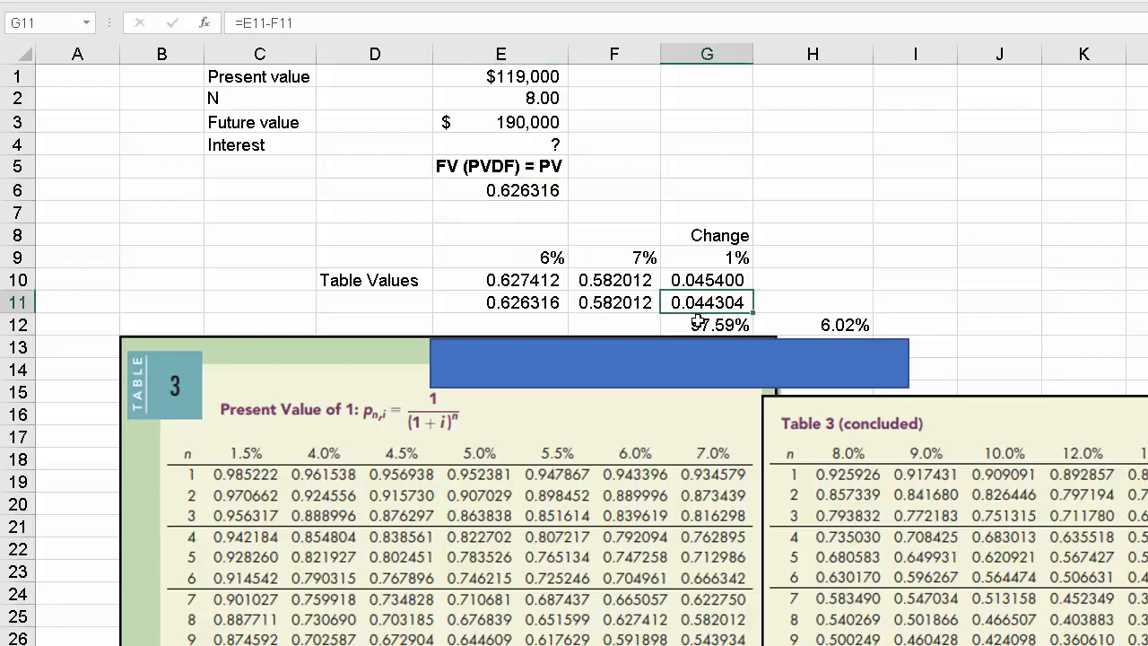
click(706, 324)
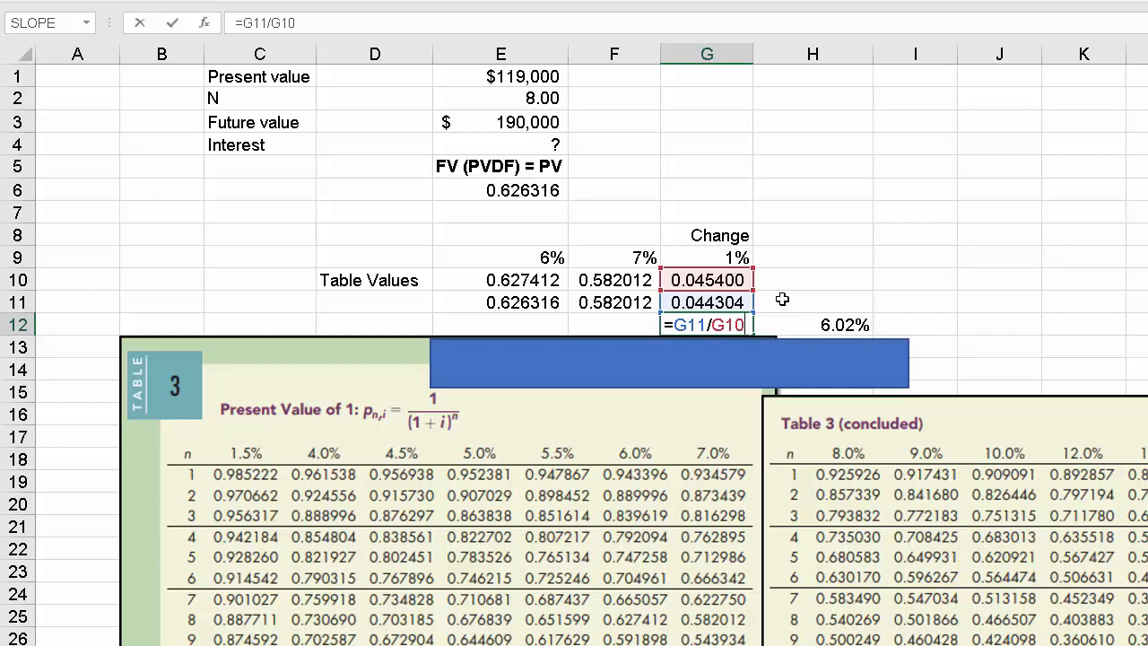
key(enter)
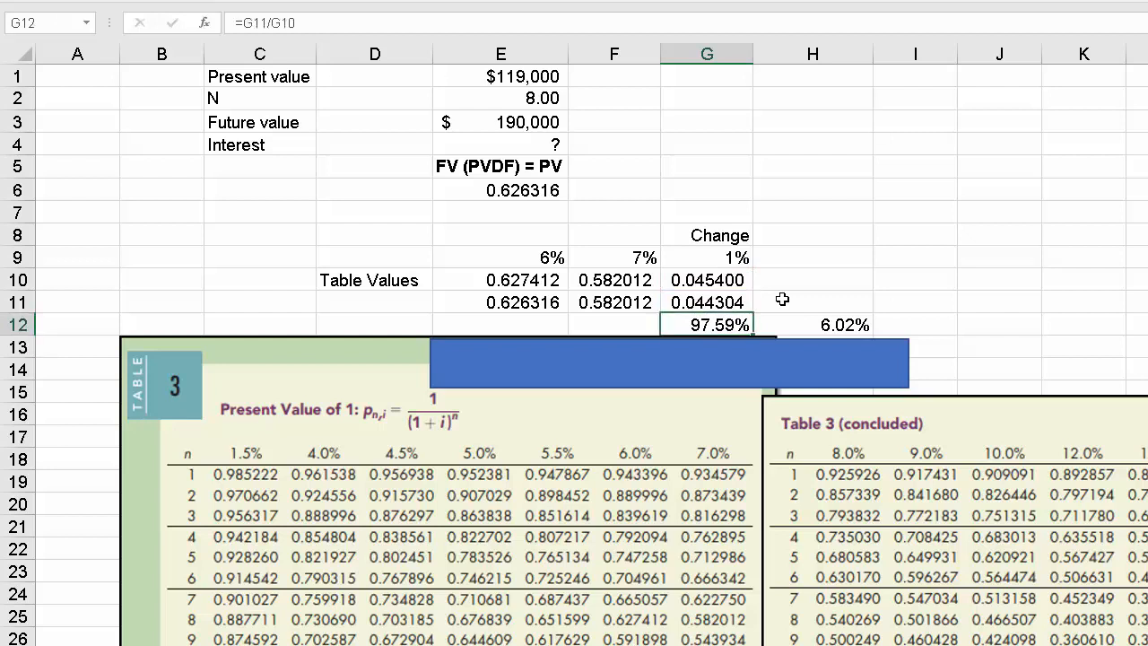
mouse_move(734, 348)
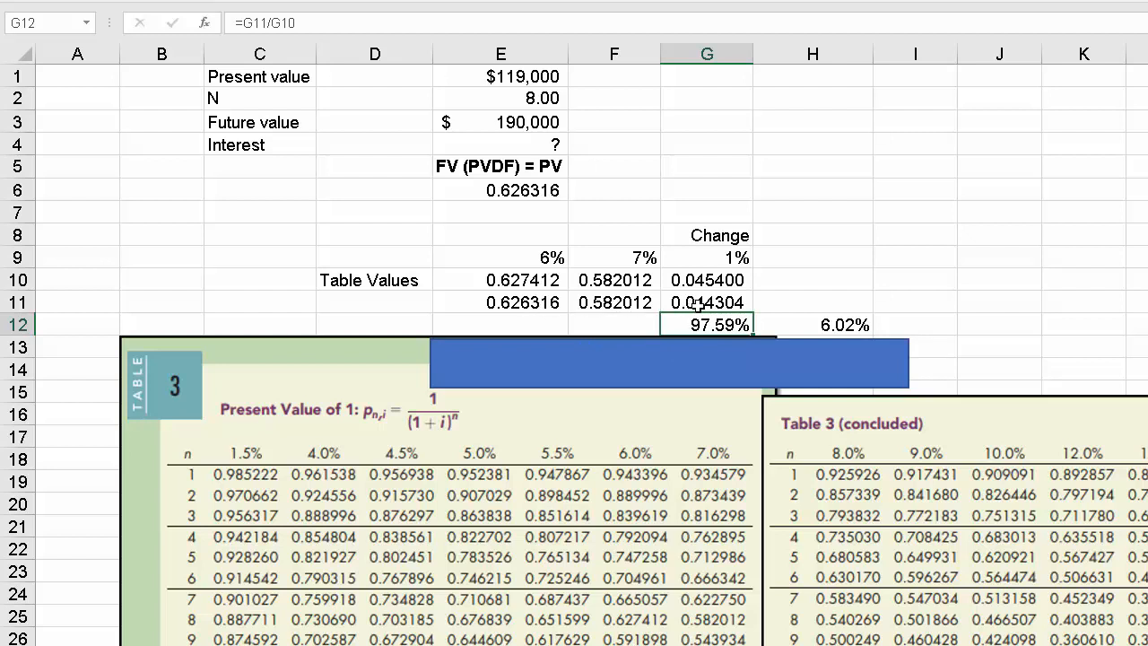
mouse_move(706, 302)
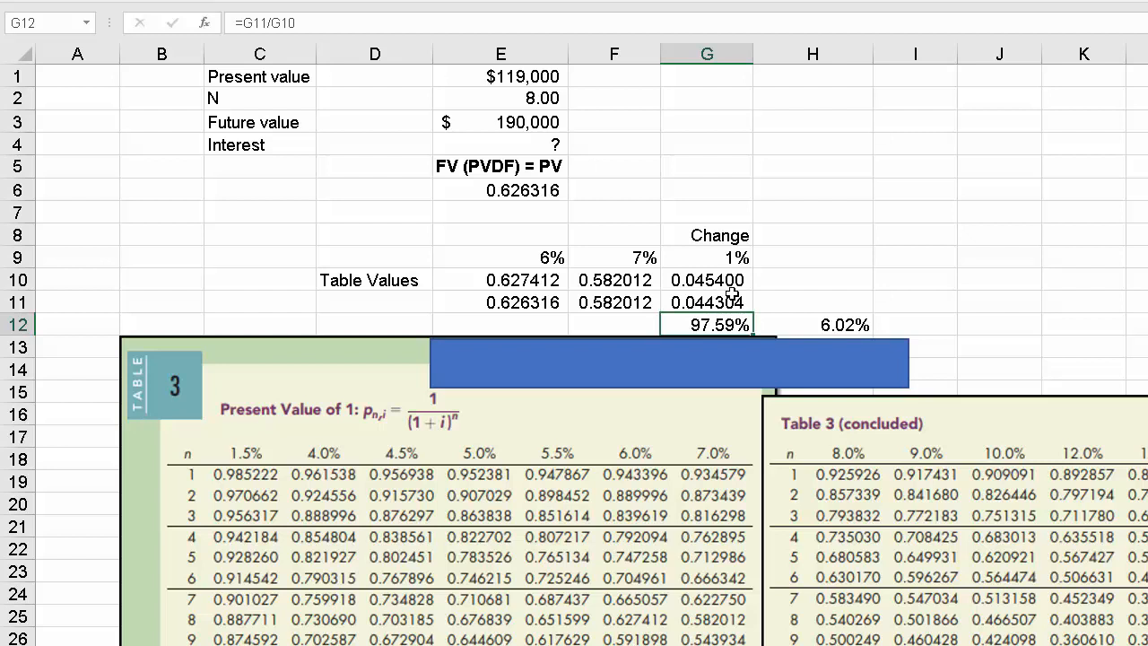
mouse_move(731, 357)
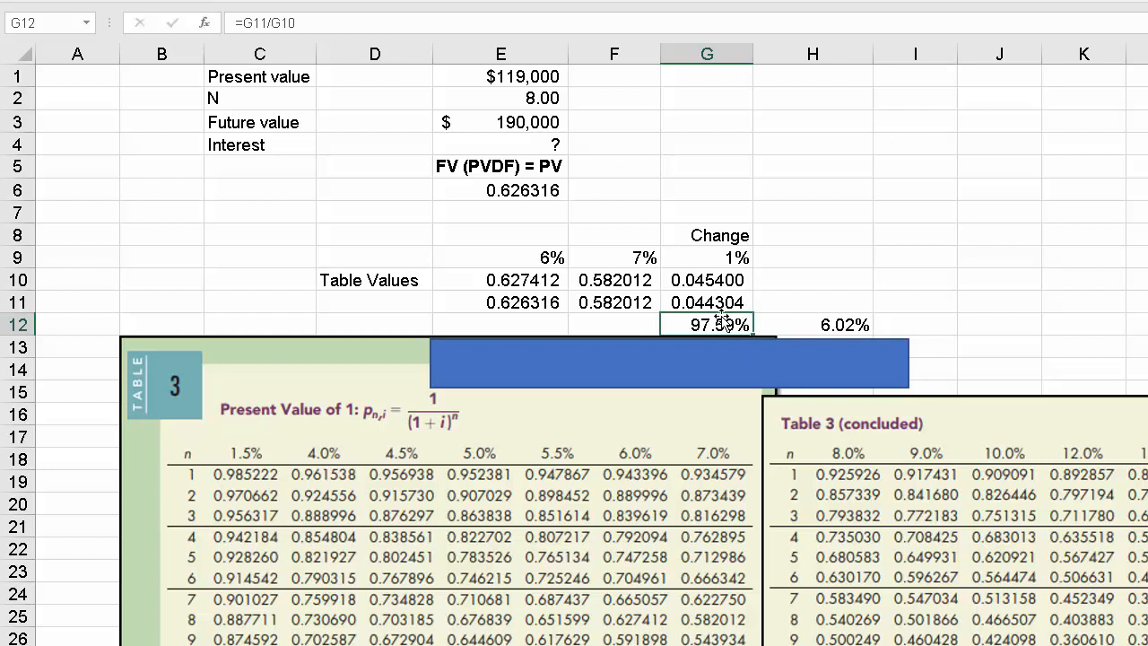
mouse_move(759, 326)
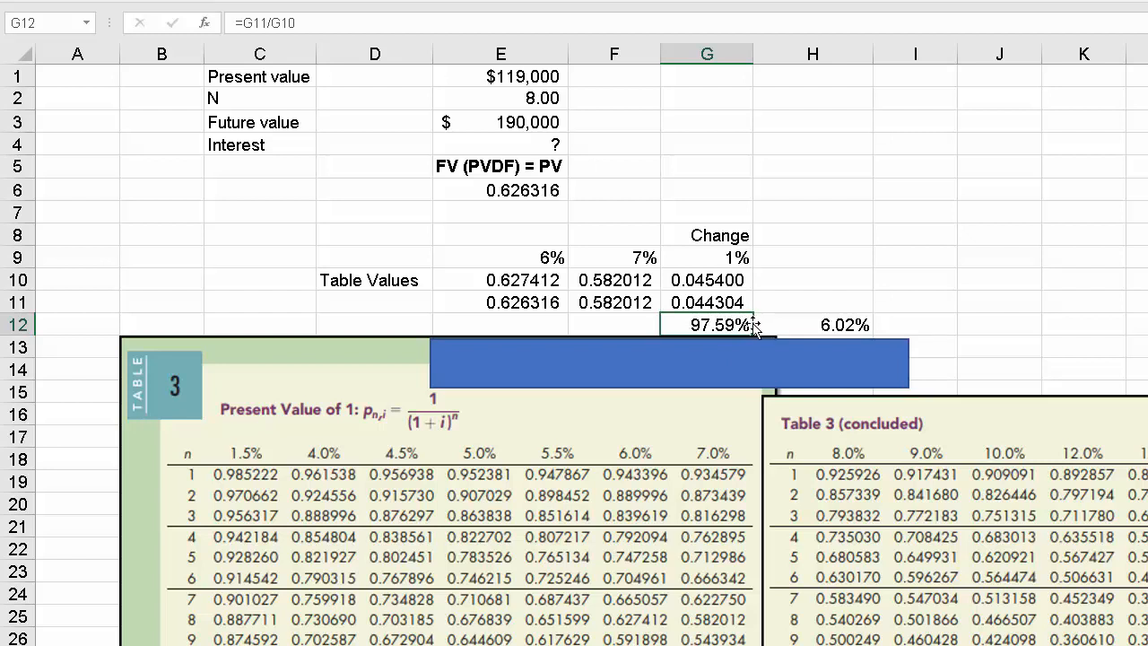
click(812, 325)
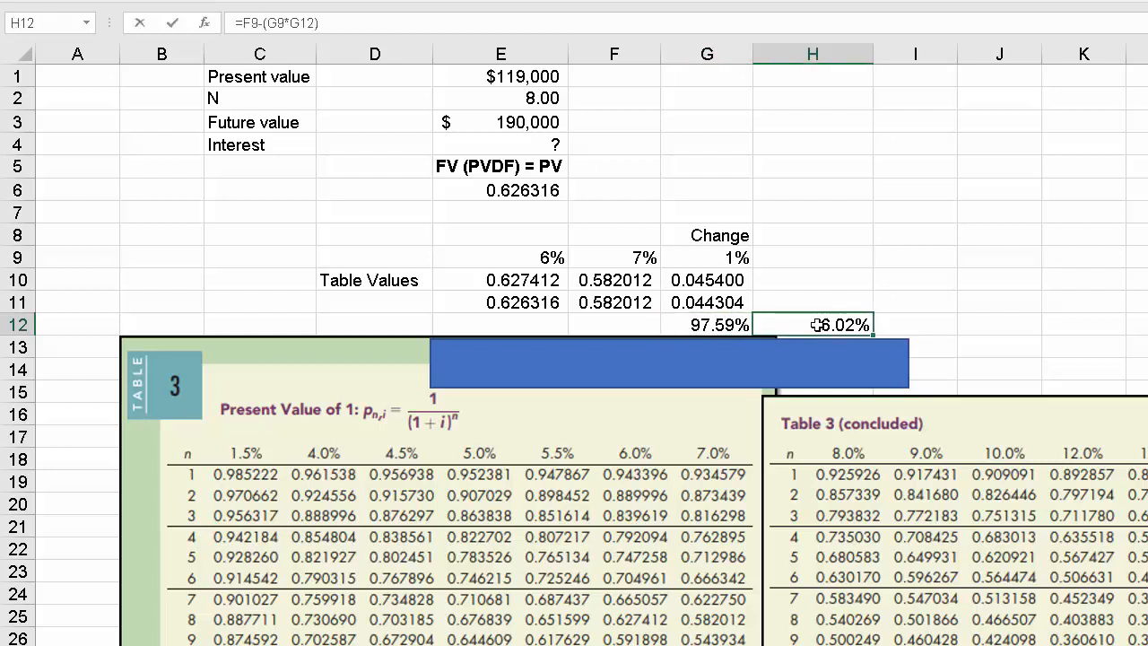
double_click(812, 325)
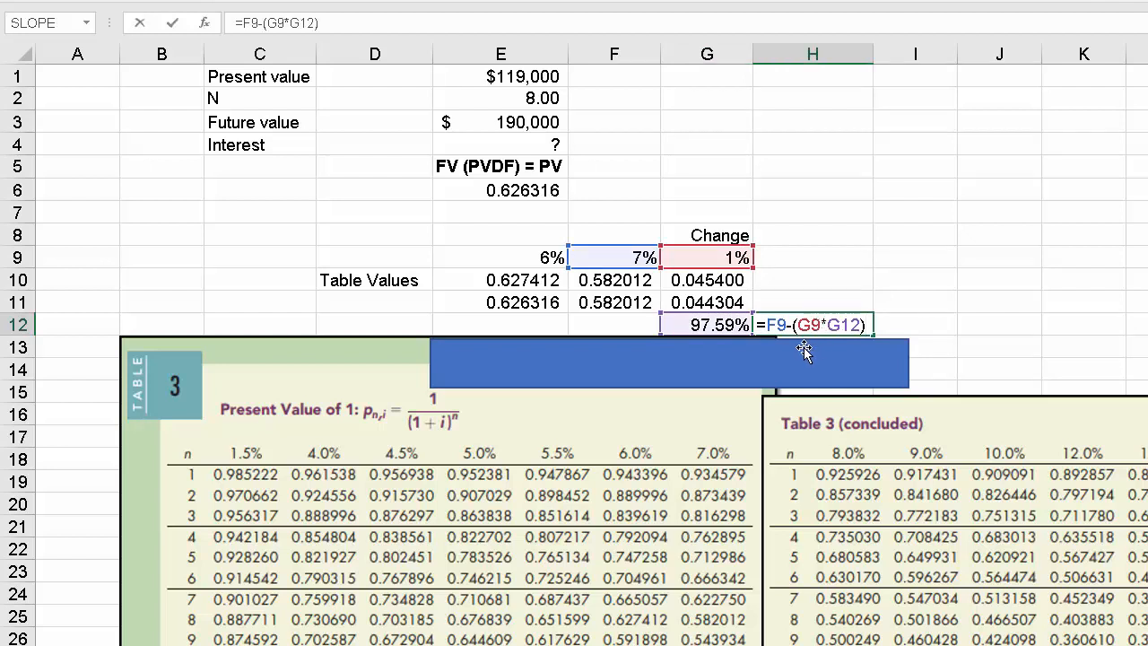
mouse_move(628, 300)
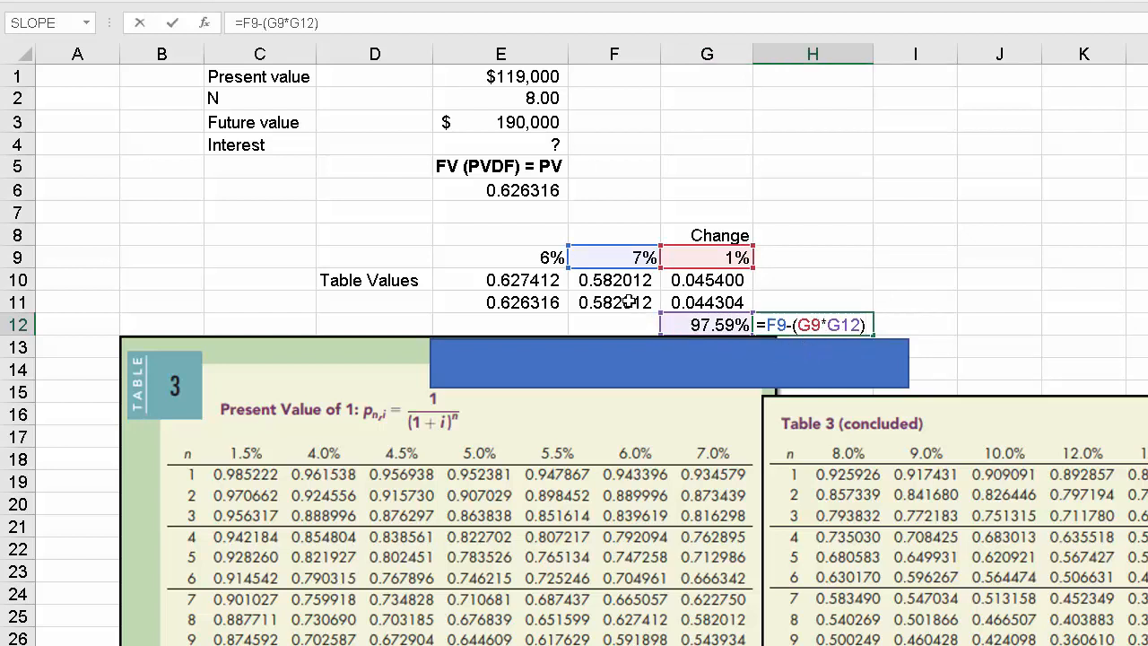
mouse_move(621, 258)
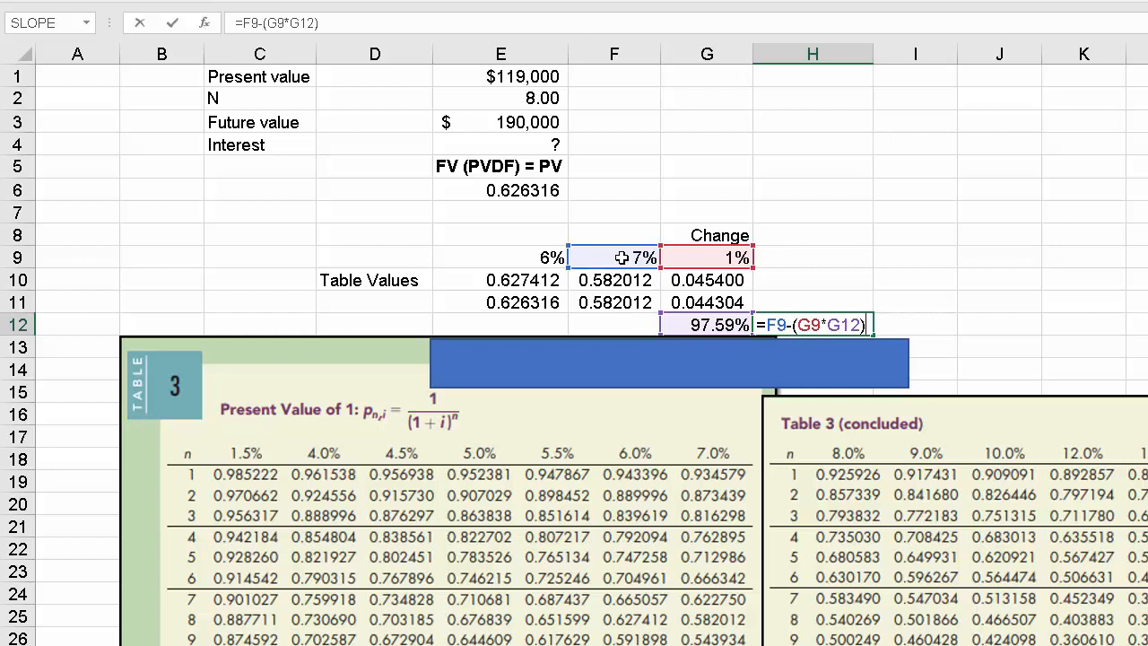
mouse_move(622, 299)
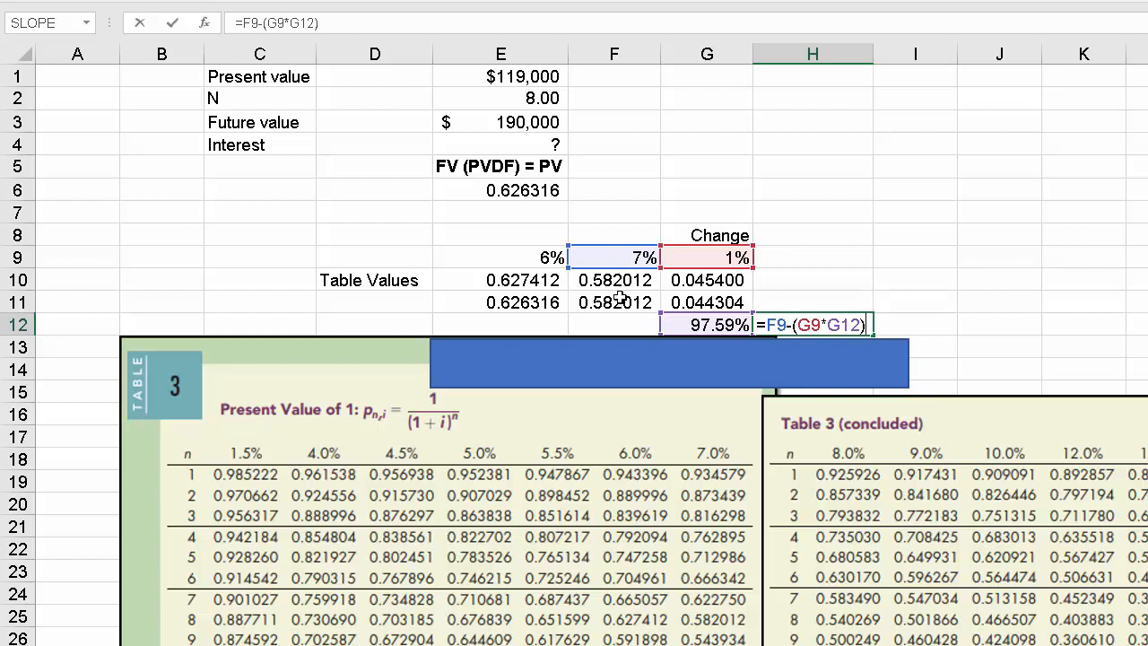
mouse_move(617, 280)
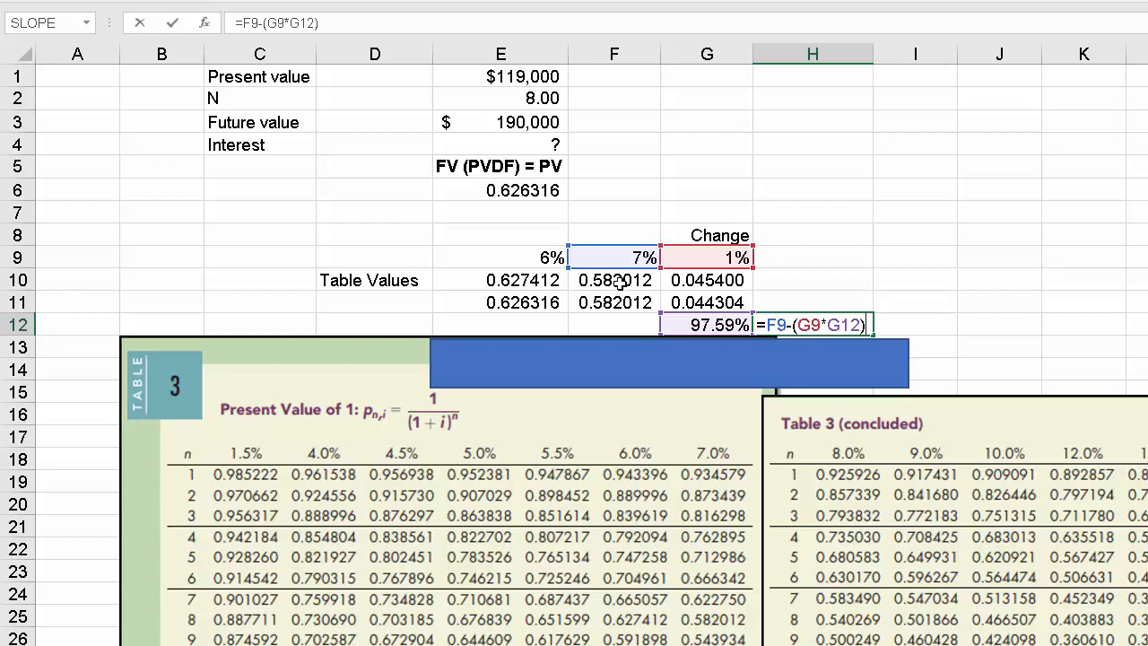
mouse_move(535, 257)
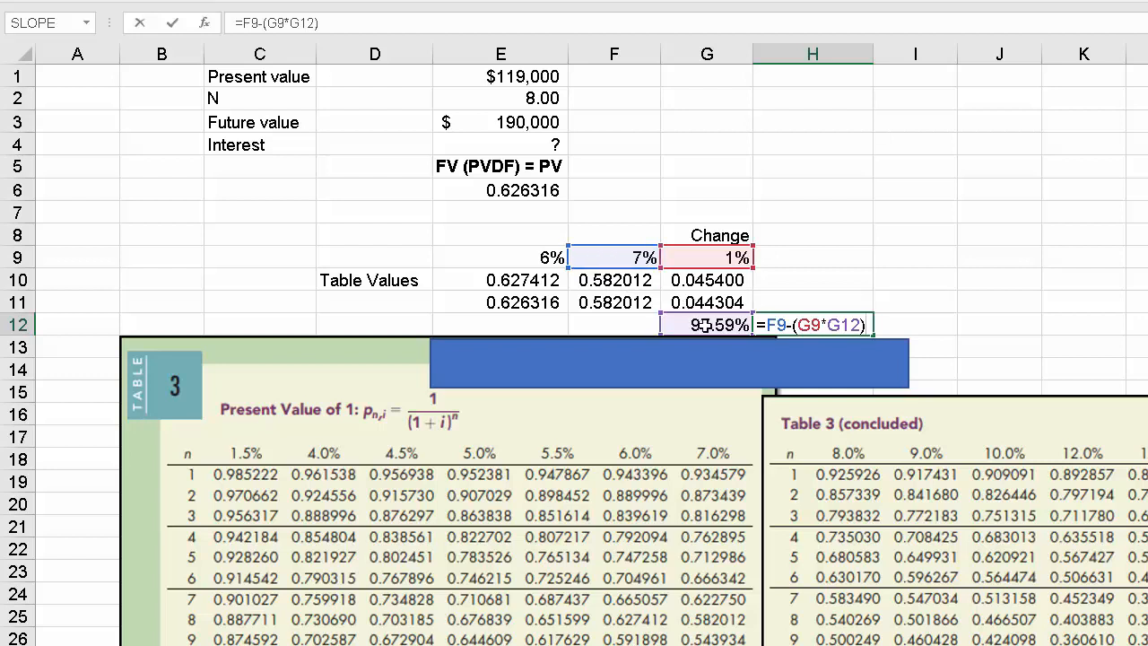
mouse_move(709, 337)
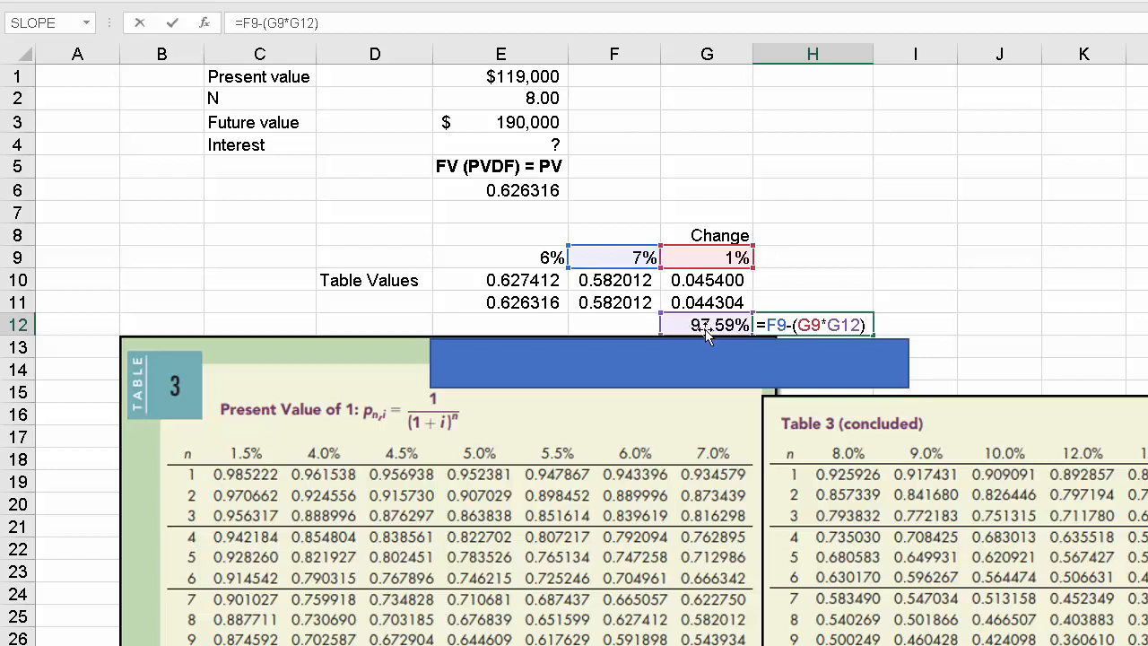
mouse_move(722, 355)
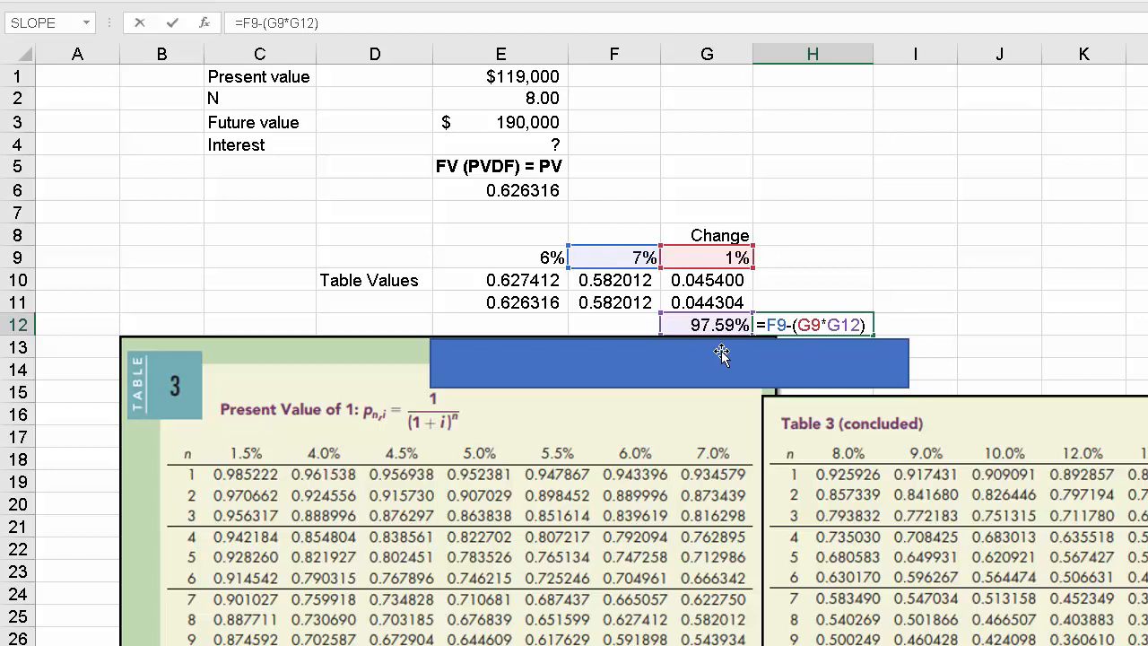
mouse_move(720, 352)
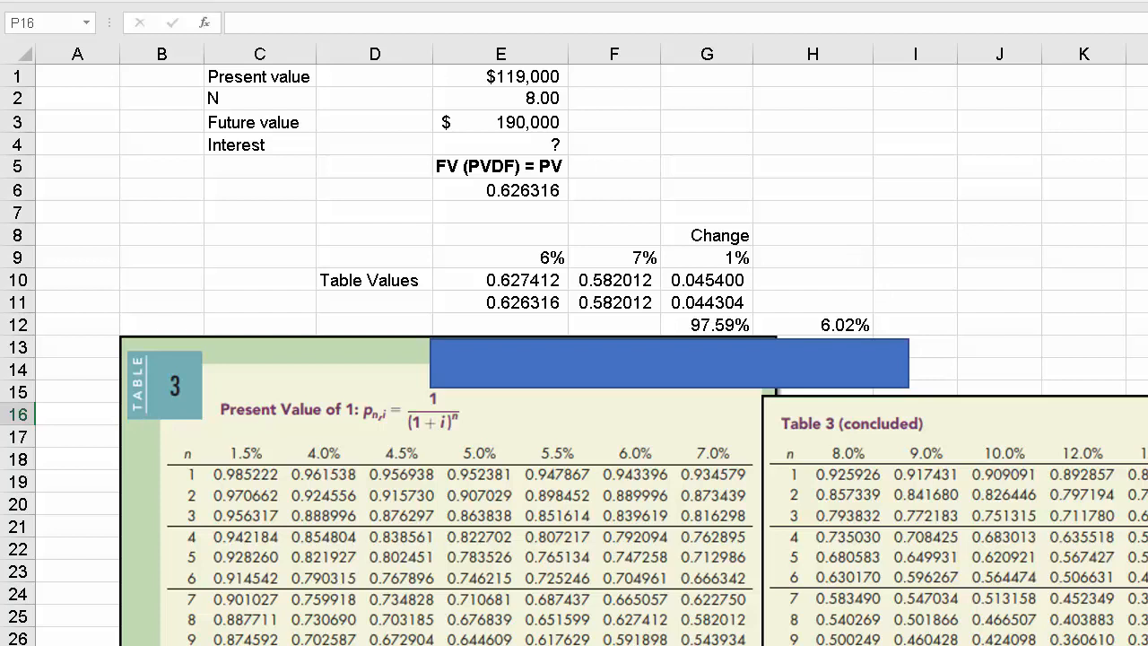
mouse_move(628, 467)
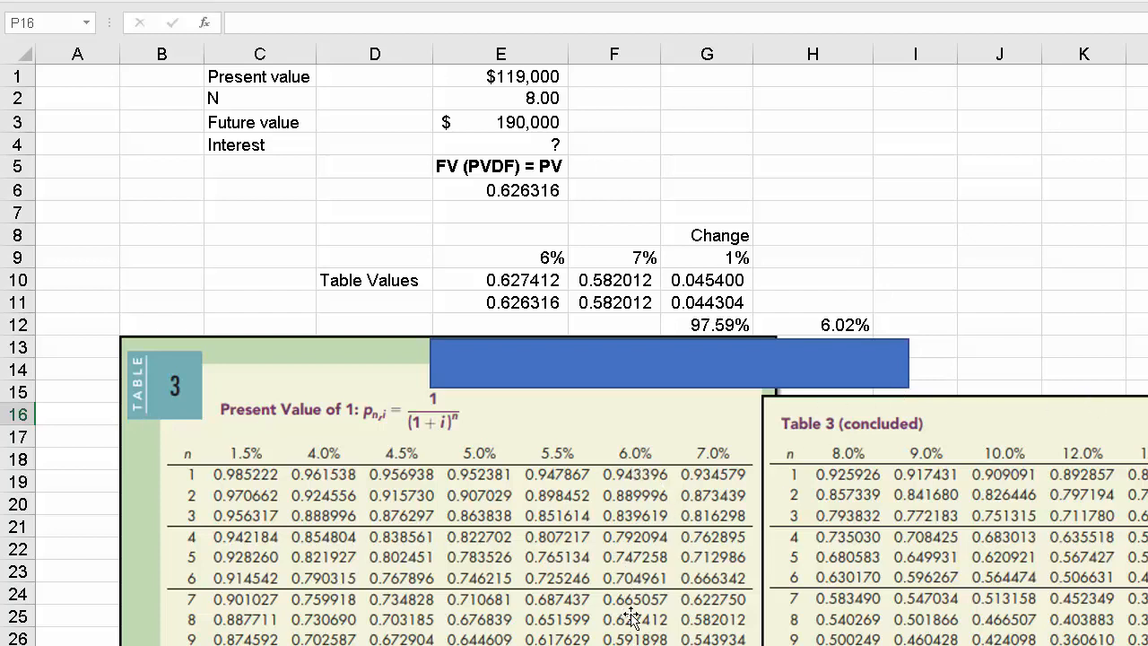
mouse_move(743, 493)
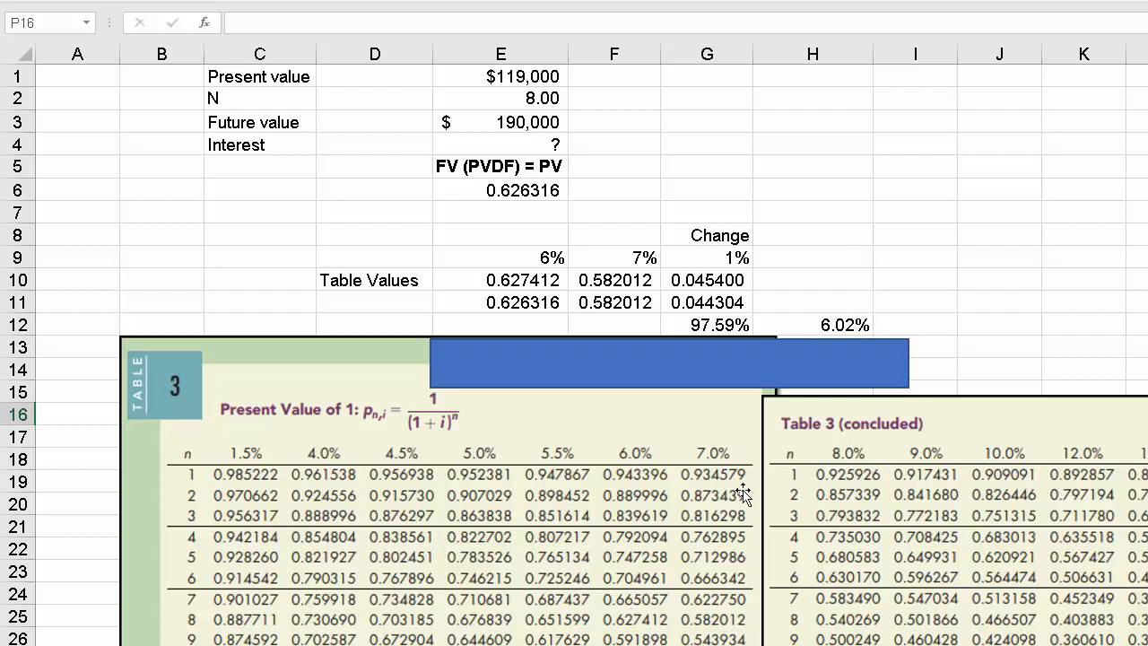
mouse_move(707, 375)
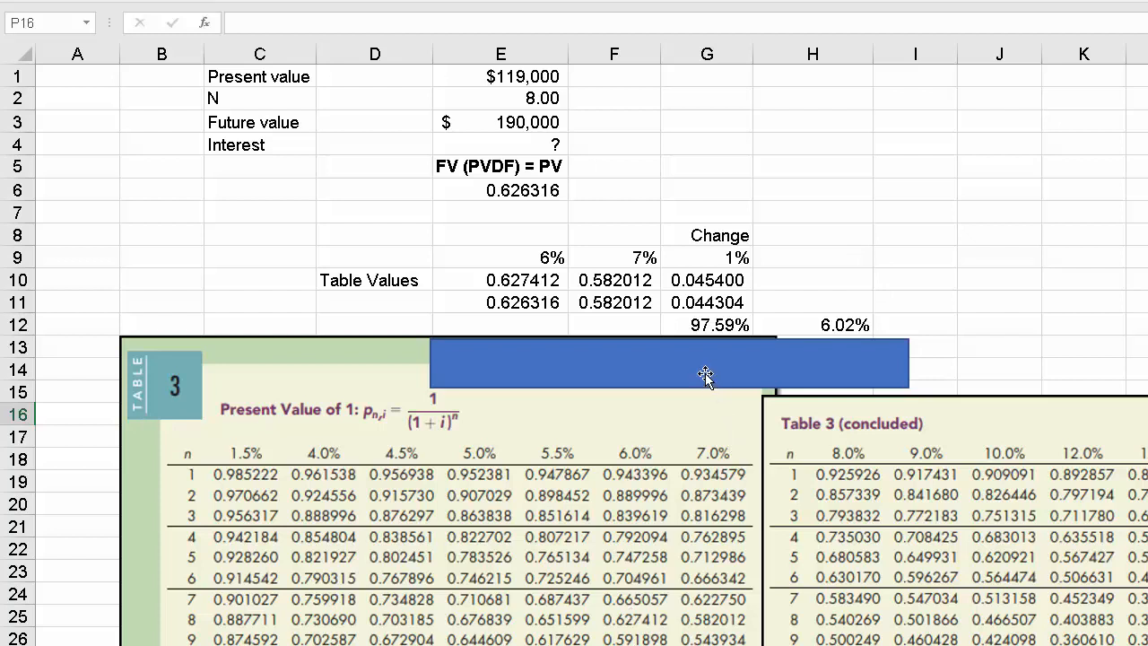
click(705, 364)
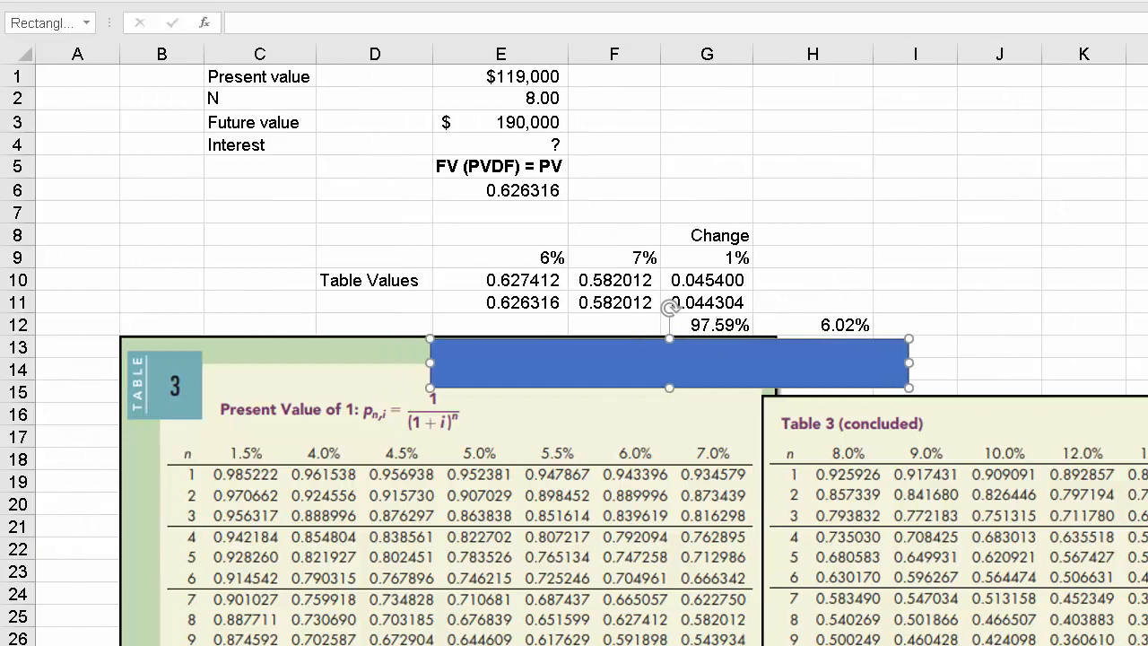
mouse_move(612, 342)
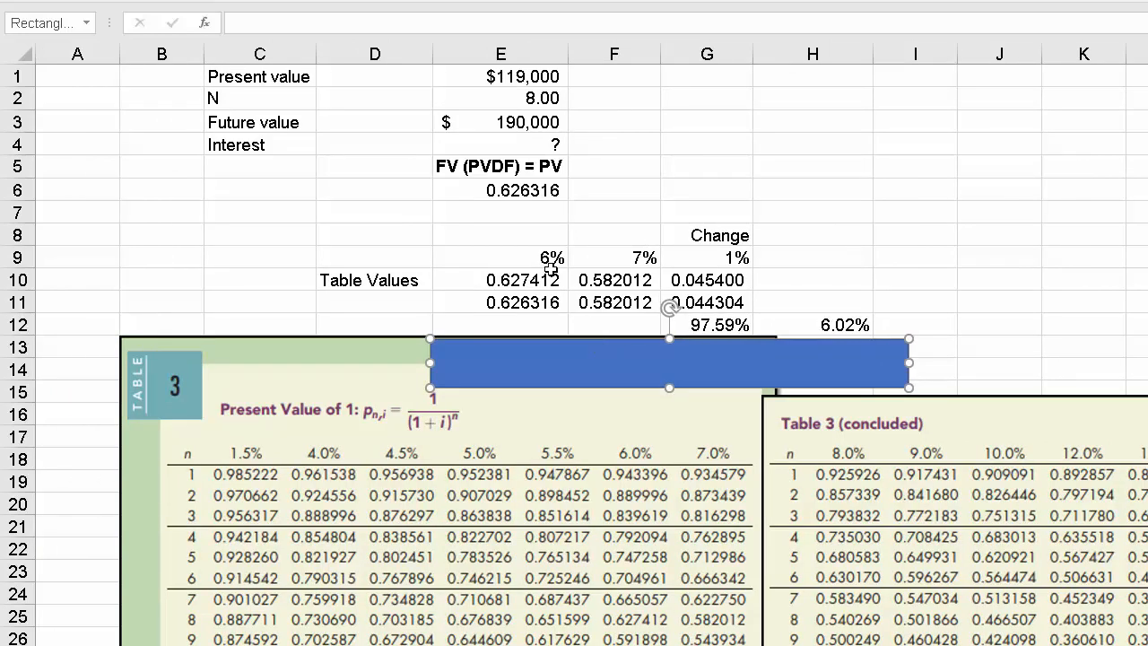
click(501, 144)
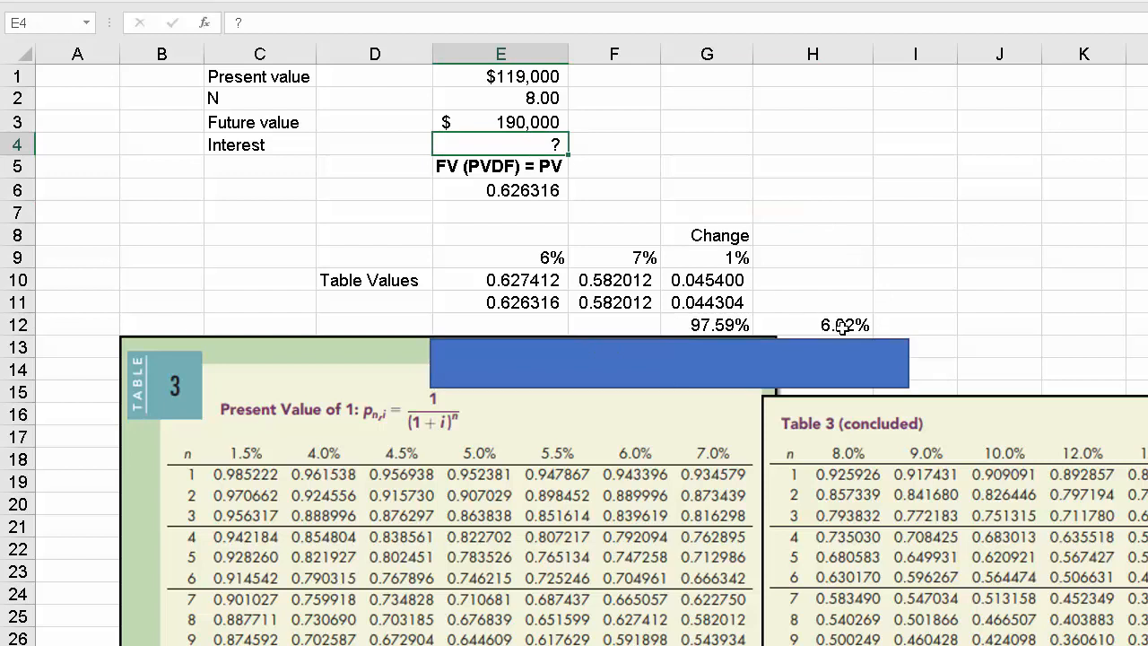
mouse_move(729, 259)
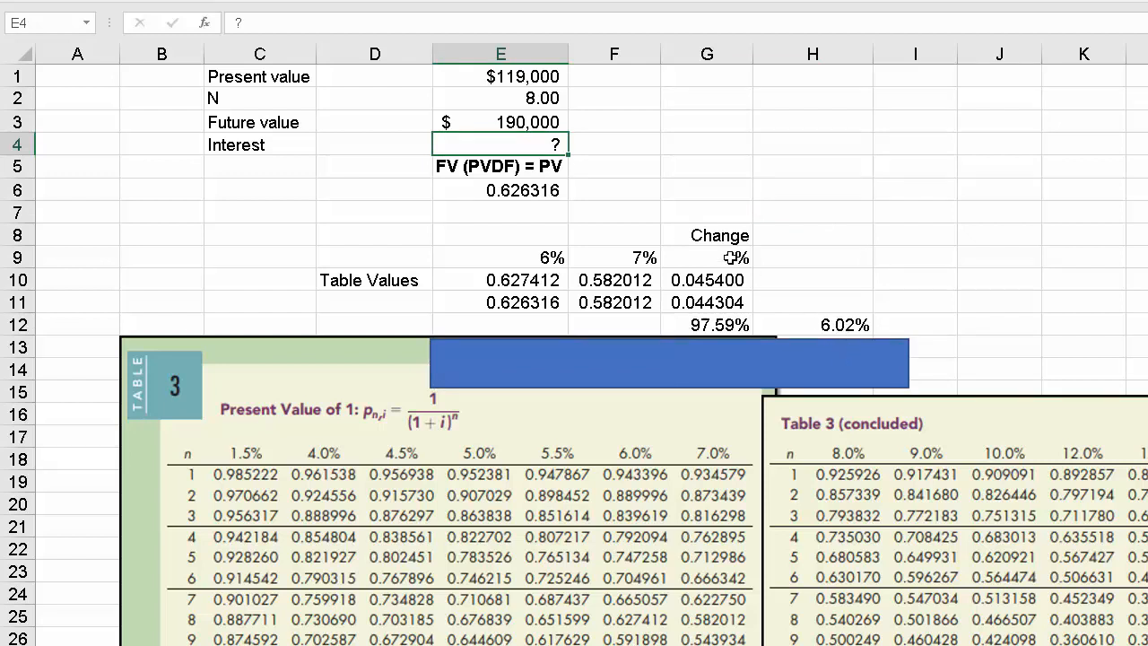
- Start a =RATE formula in E4 and open its Function Arguments window
text(=)
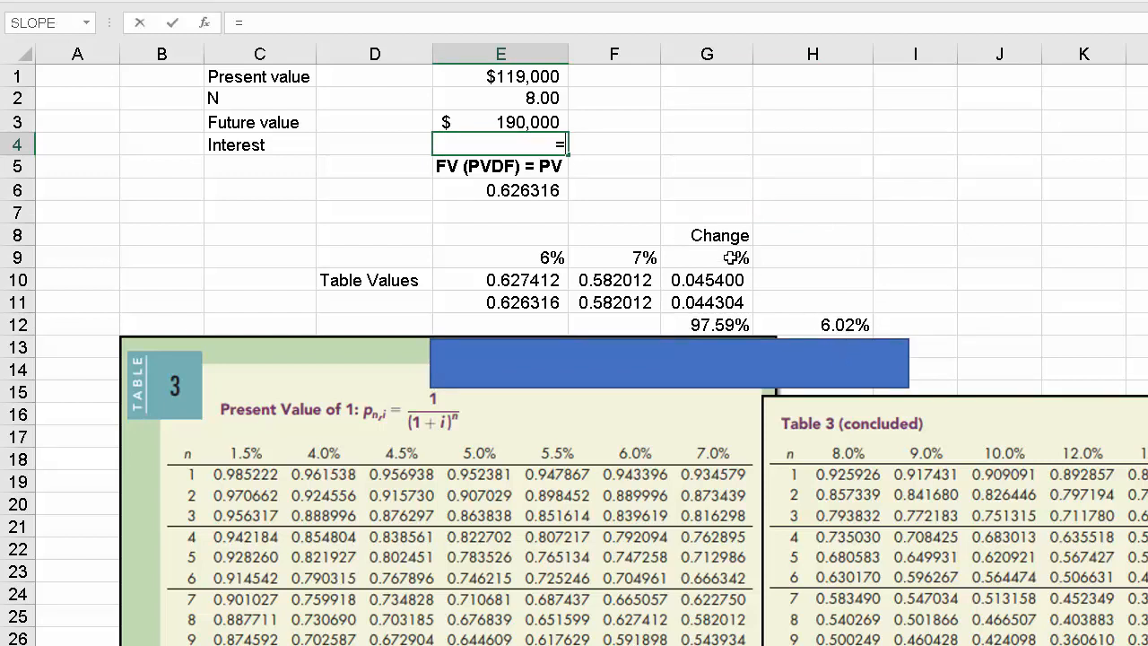
text(rate()
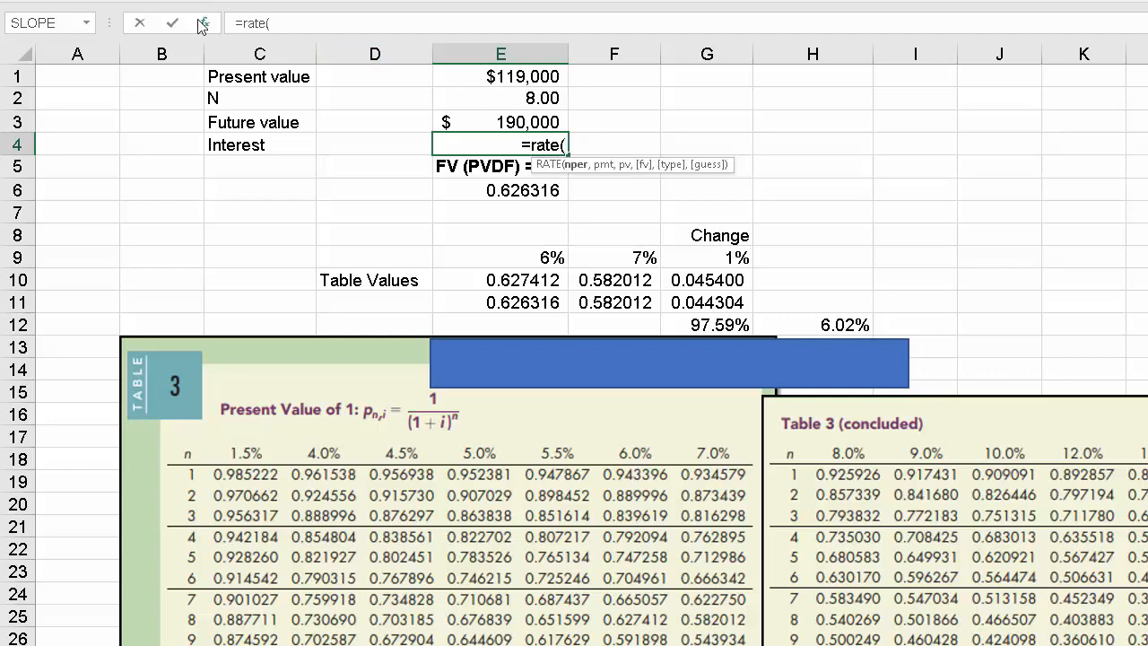
click(204, 23)
text(E2)
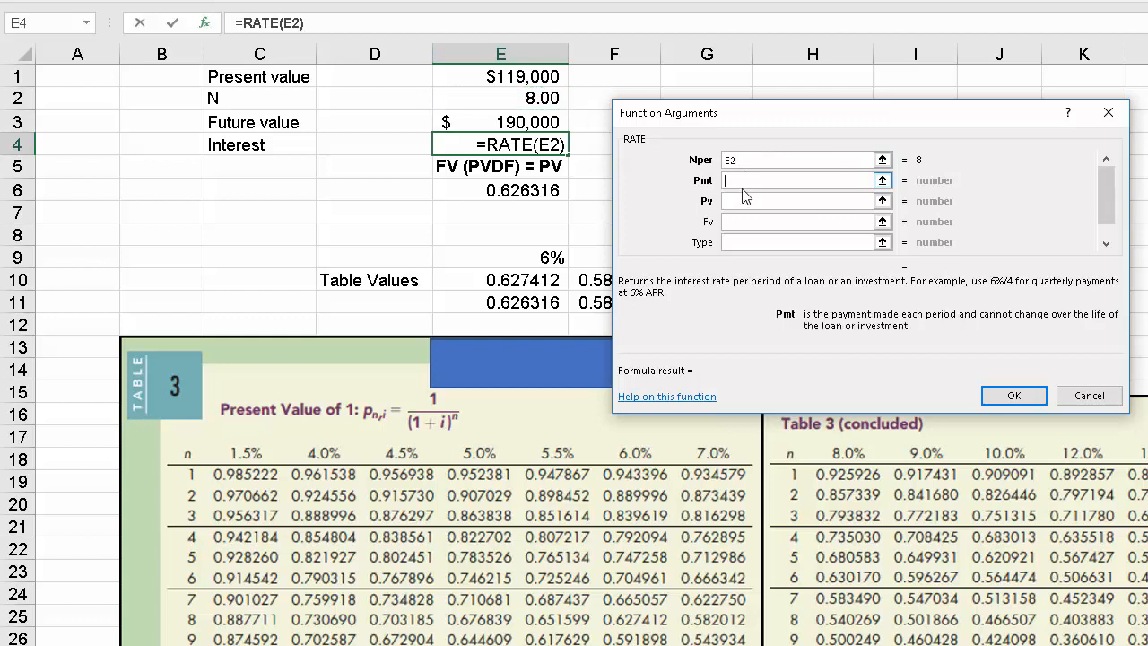
- Complete =RATE(E2,,E1,-E3) with Pv E1 and Fv -E3, confirming 6.02% in E4
click(799, 201)
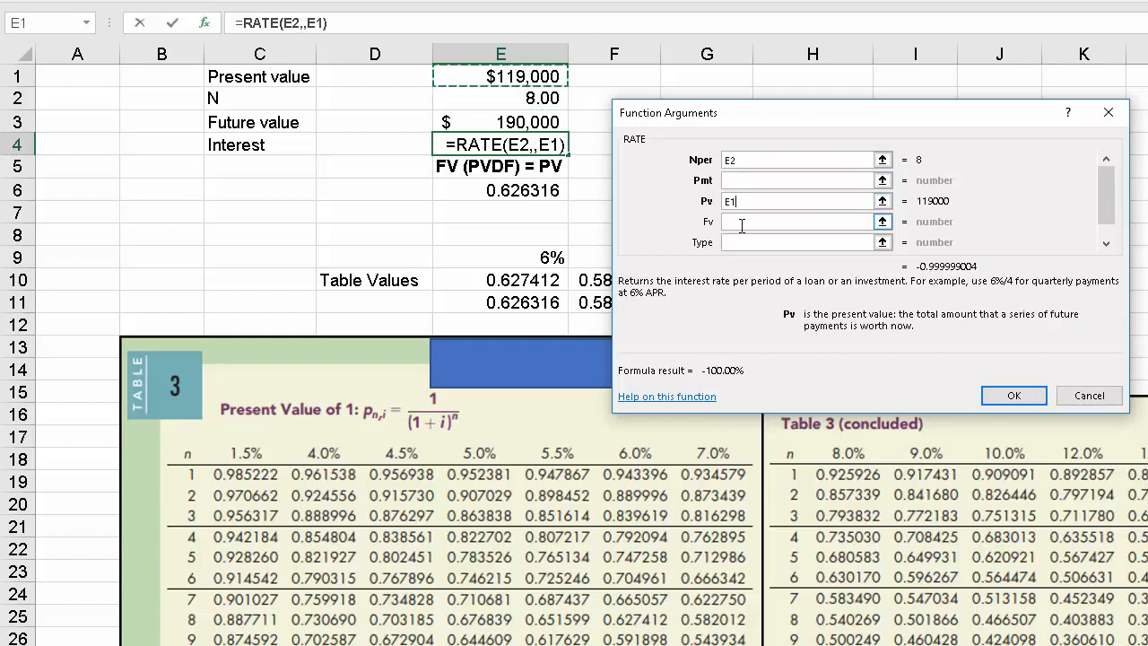
click(799, 221)
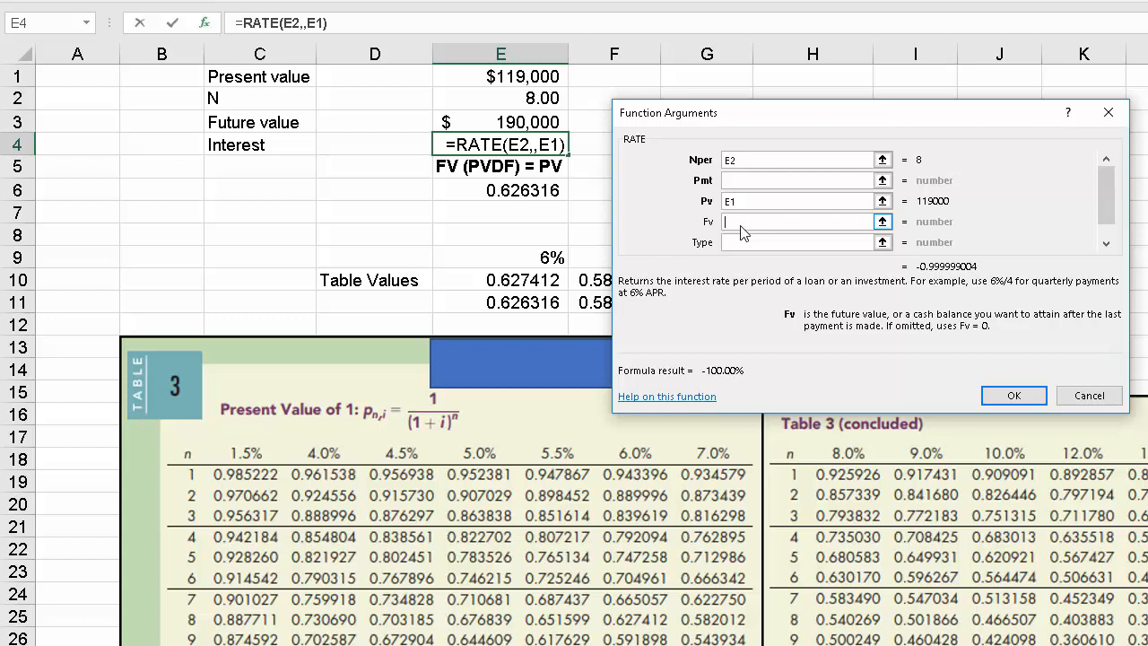
text(-E3)
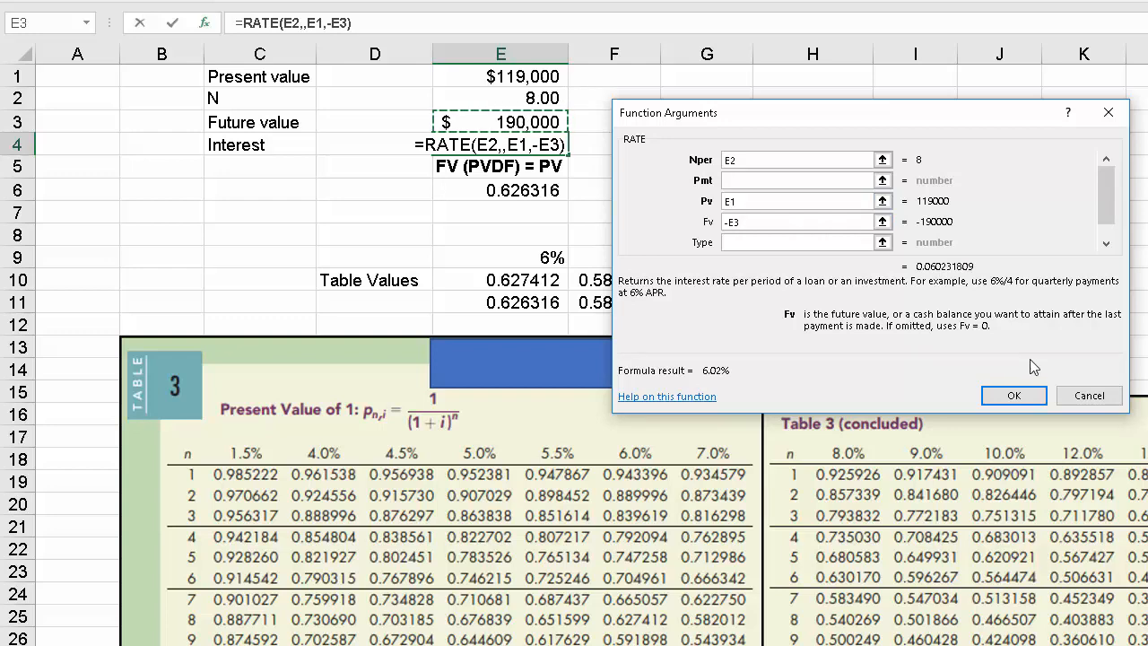
click(1013, 396)
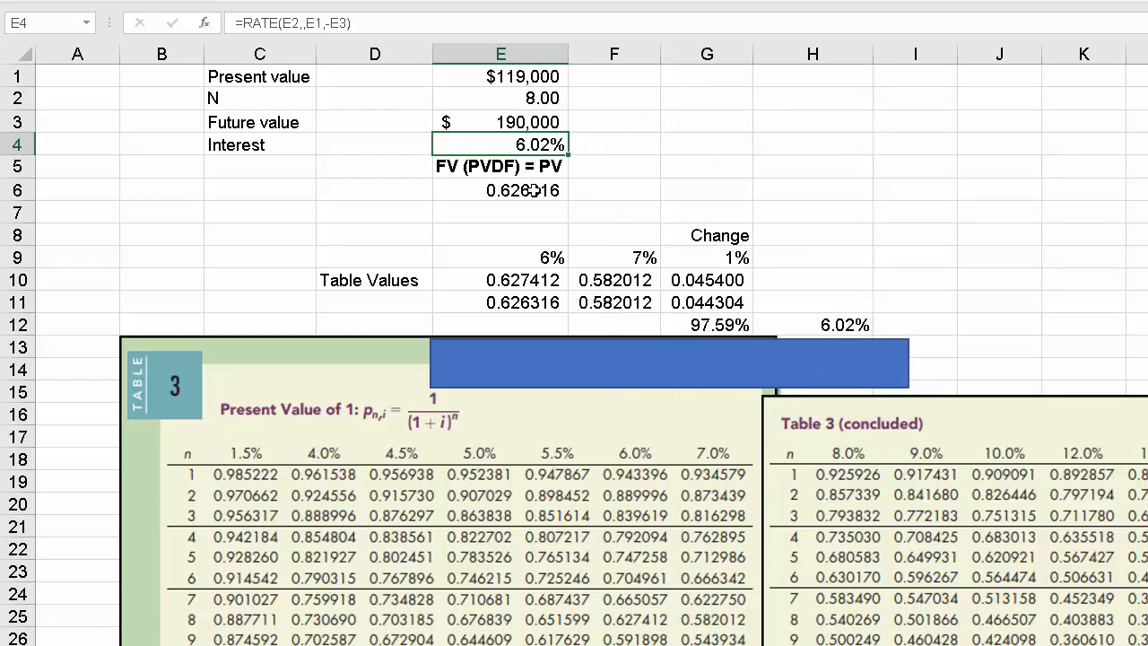
mouse_move(580, 547)
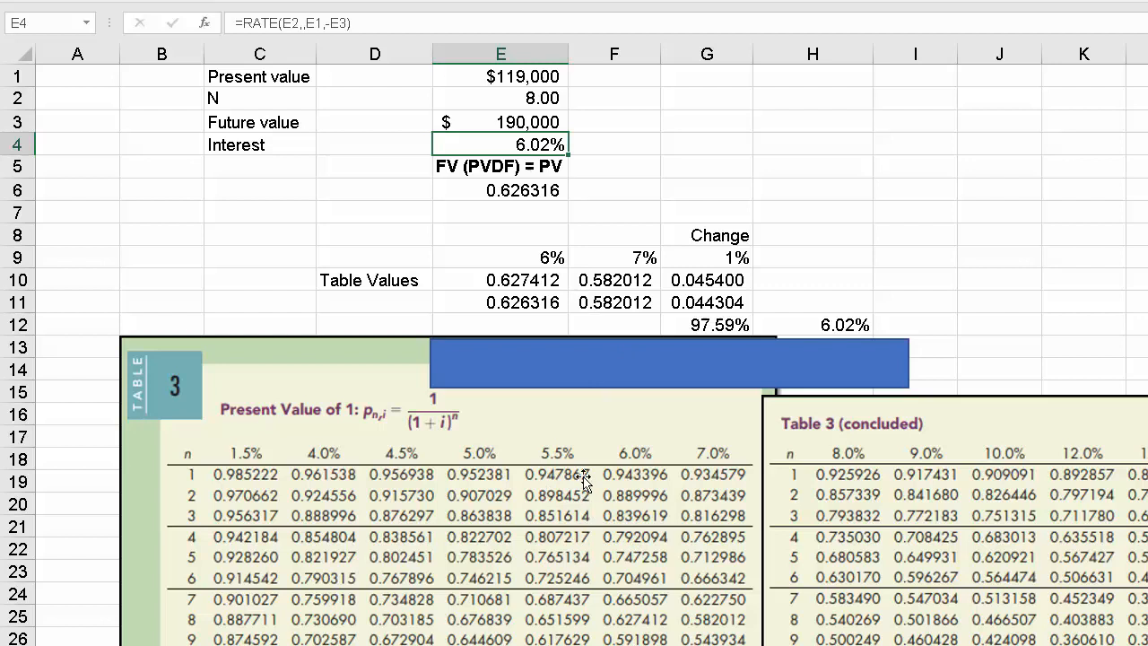
mouse_move(696, 368)
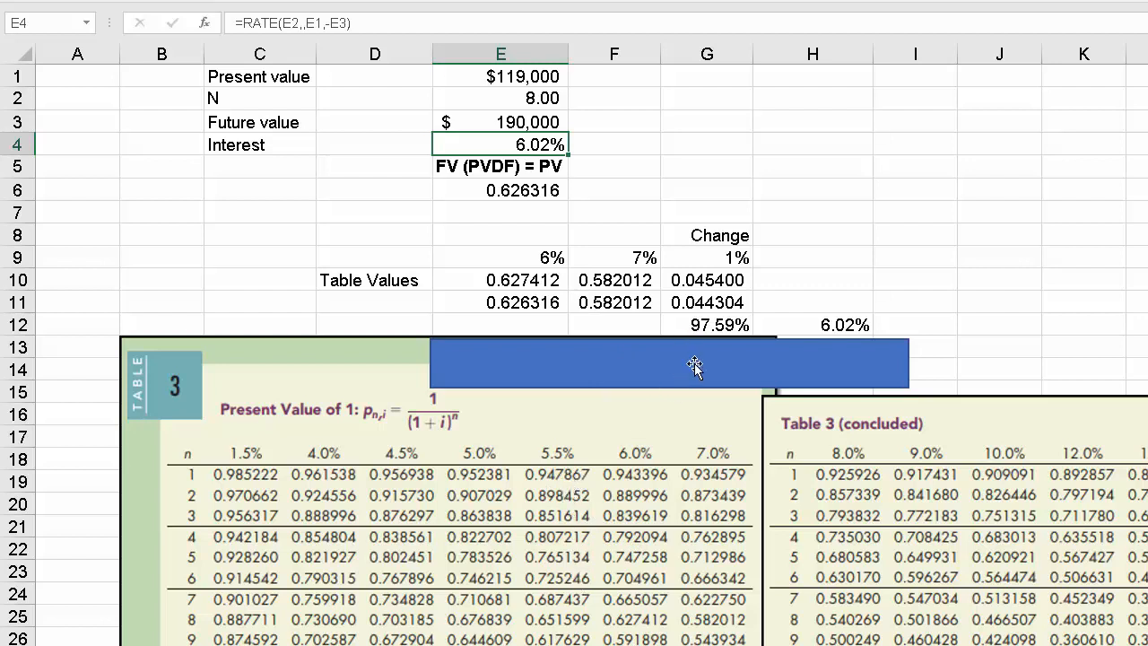
mouse_move(752, 375)
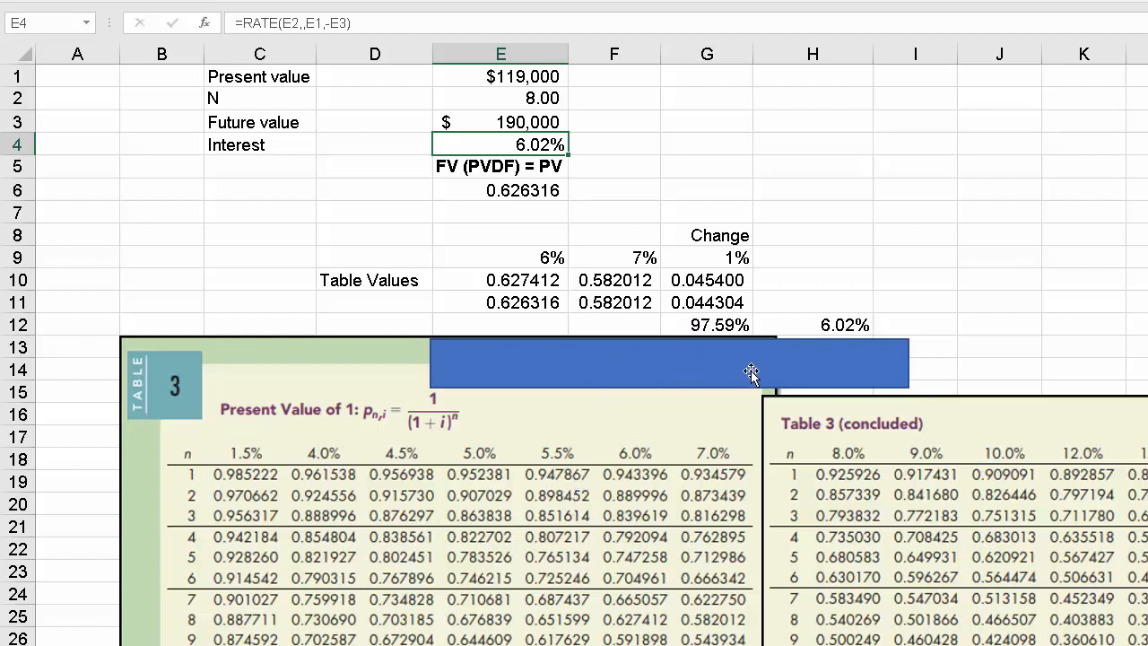
mouse_move(1012, 400)
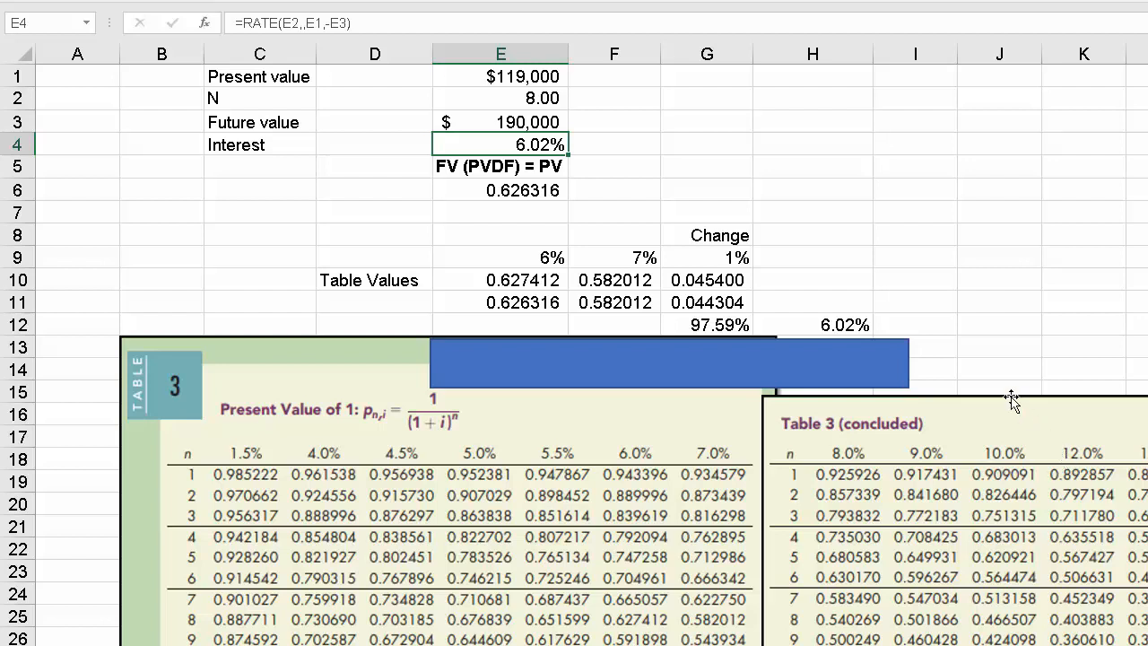